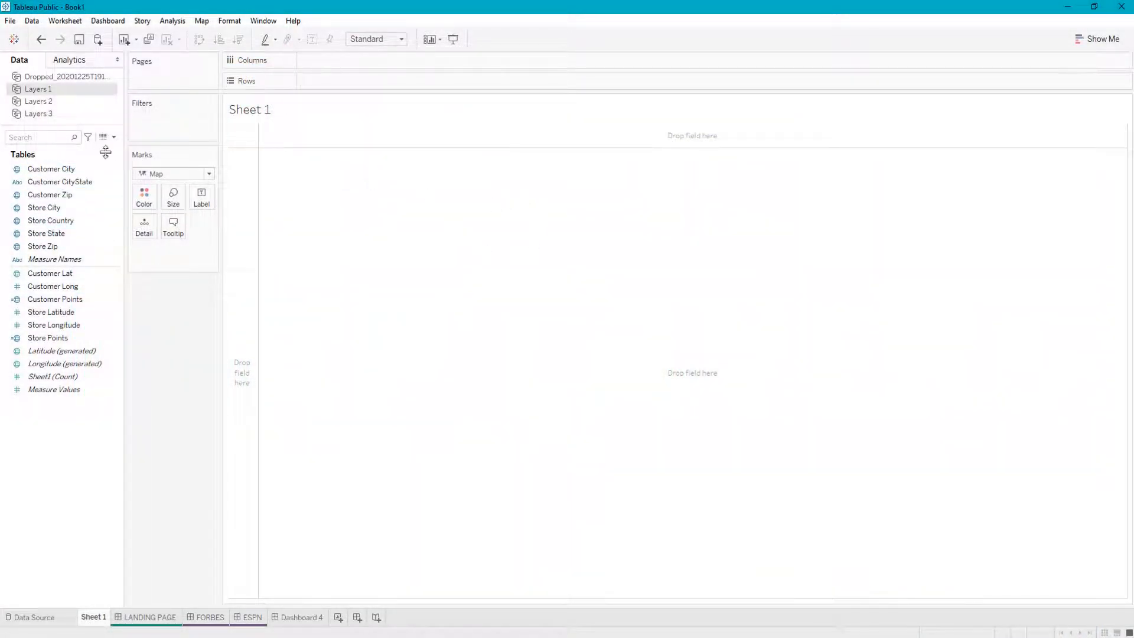
# Create a filled US map from Store State and colour each state by Store State
pyautogui.click(46, 232)
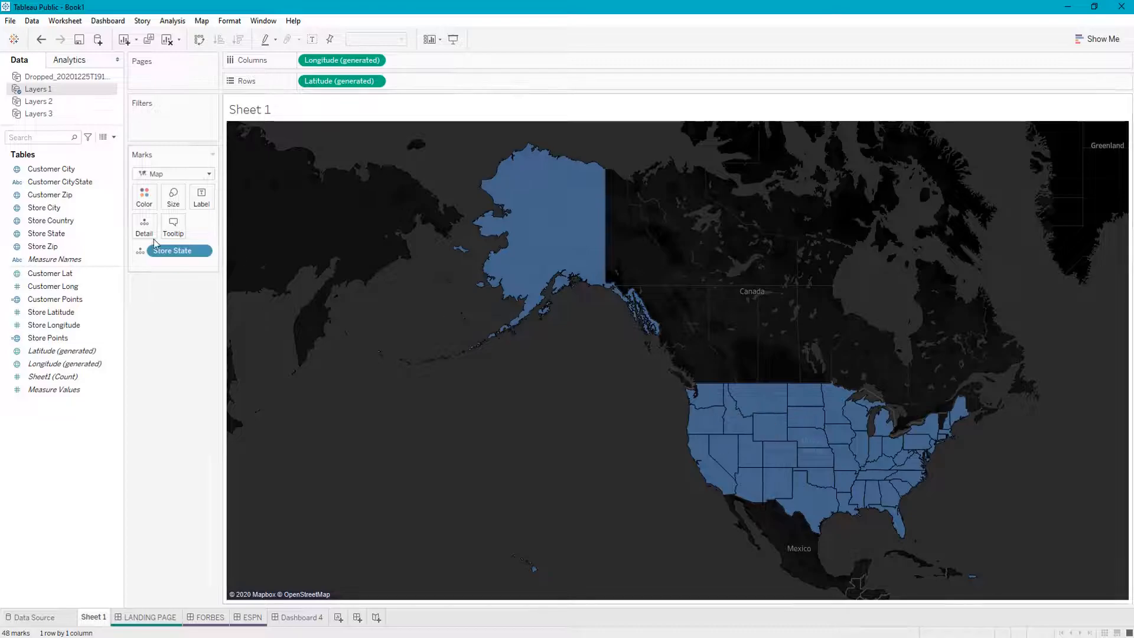
pyautogui.click(46, 233)
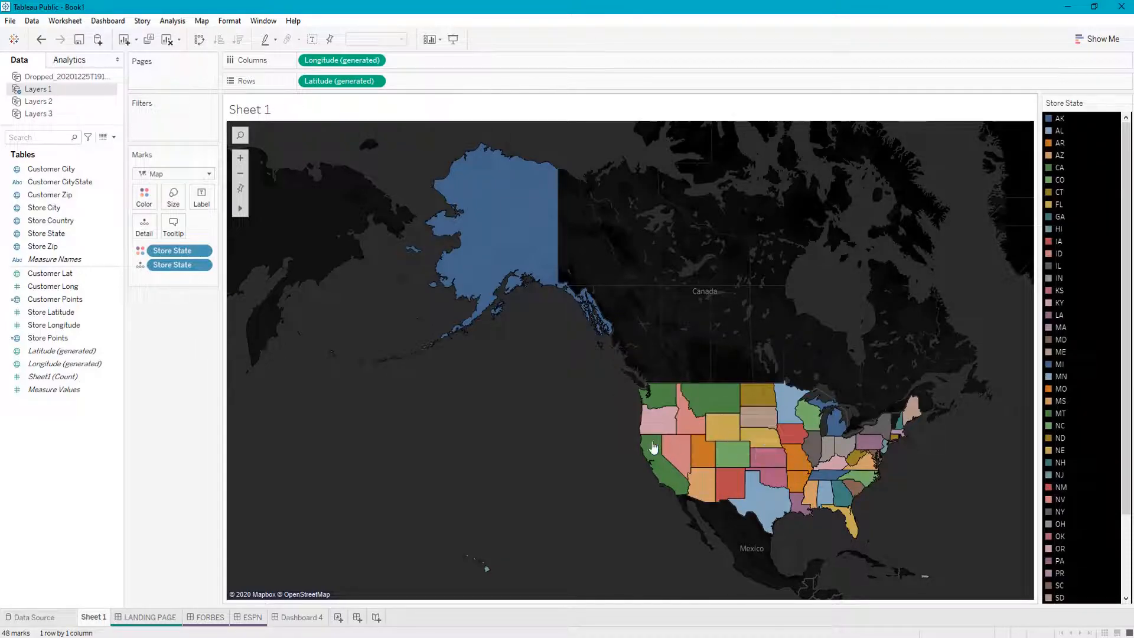
pyautogui.moveTo(753, 217)
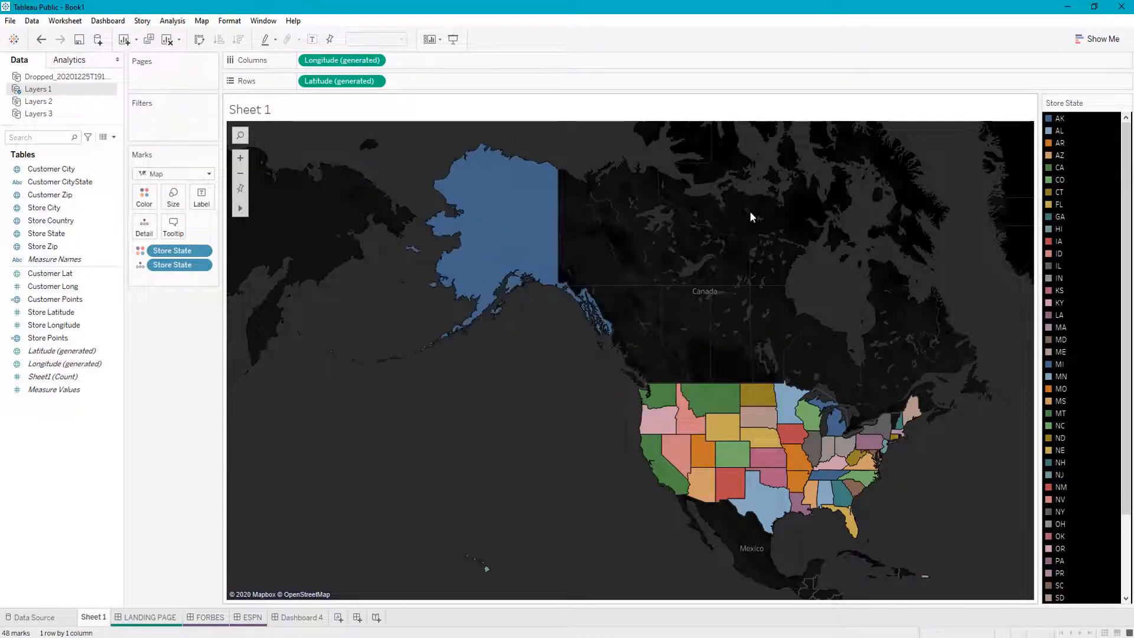
pyautogui.moveTo(447, 176)
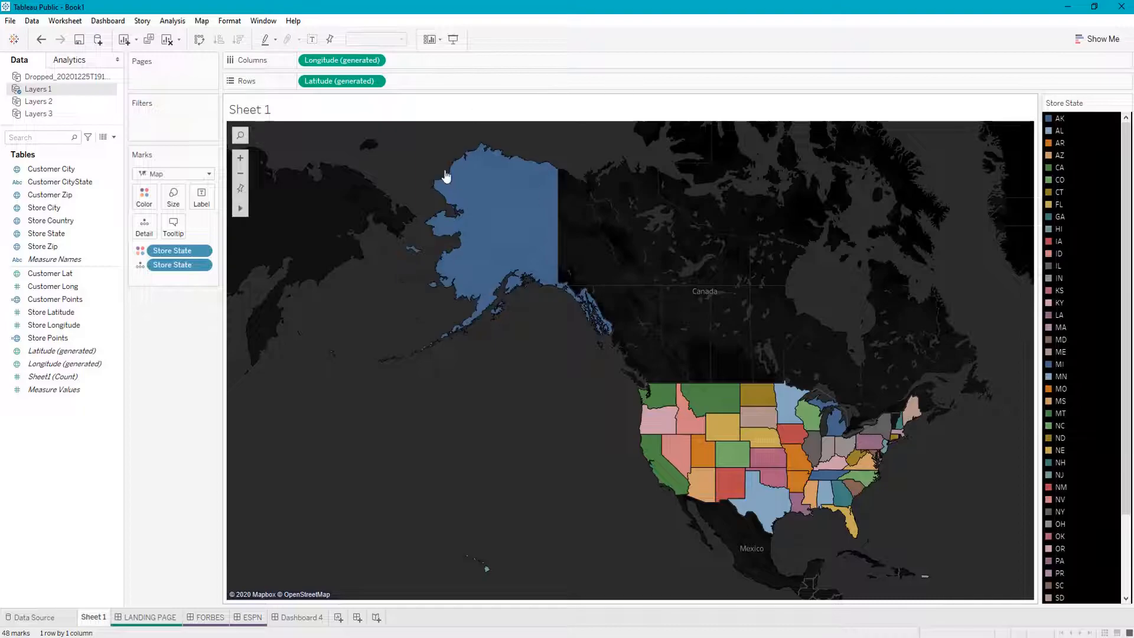
pyautogui.moveTo(328, 194)
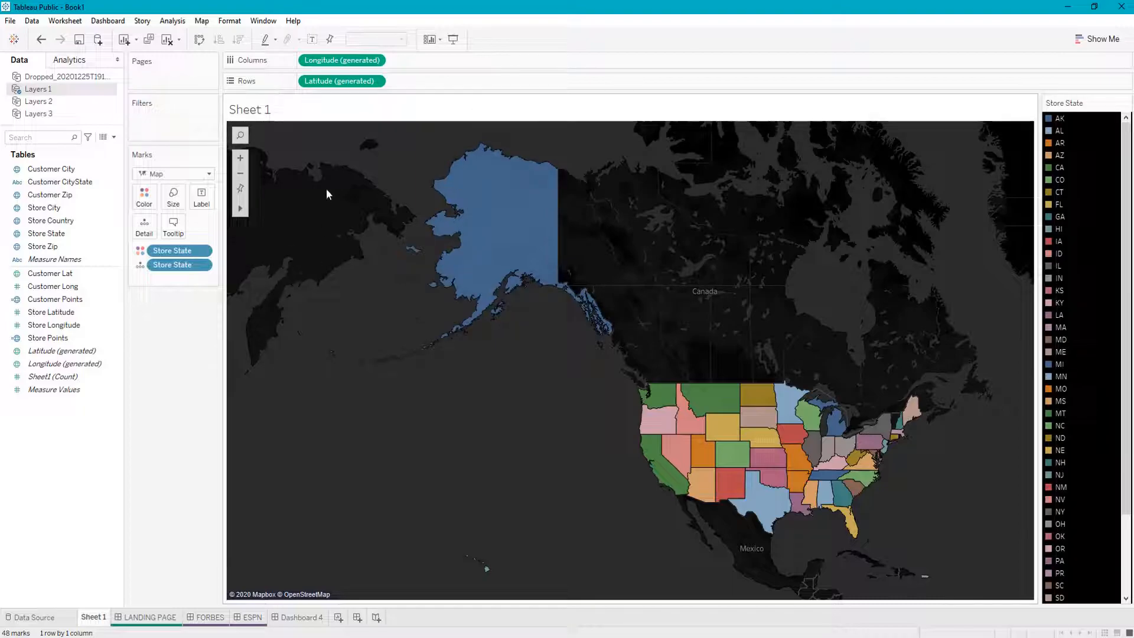
pyautogui.click(64, 364)
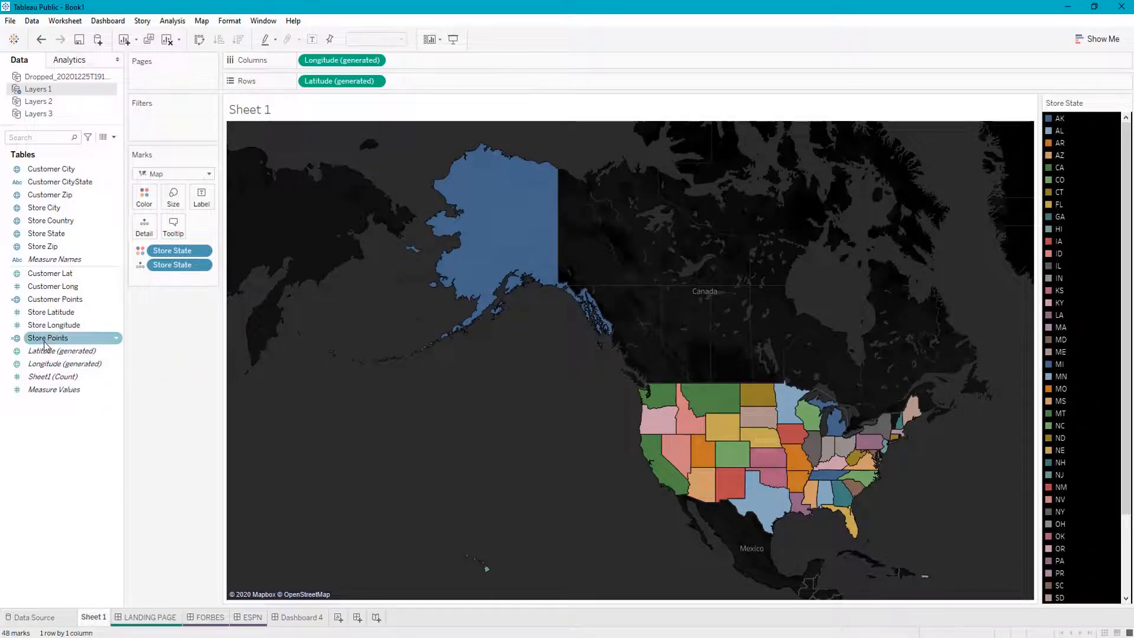
pyautogui.click(32, 616)
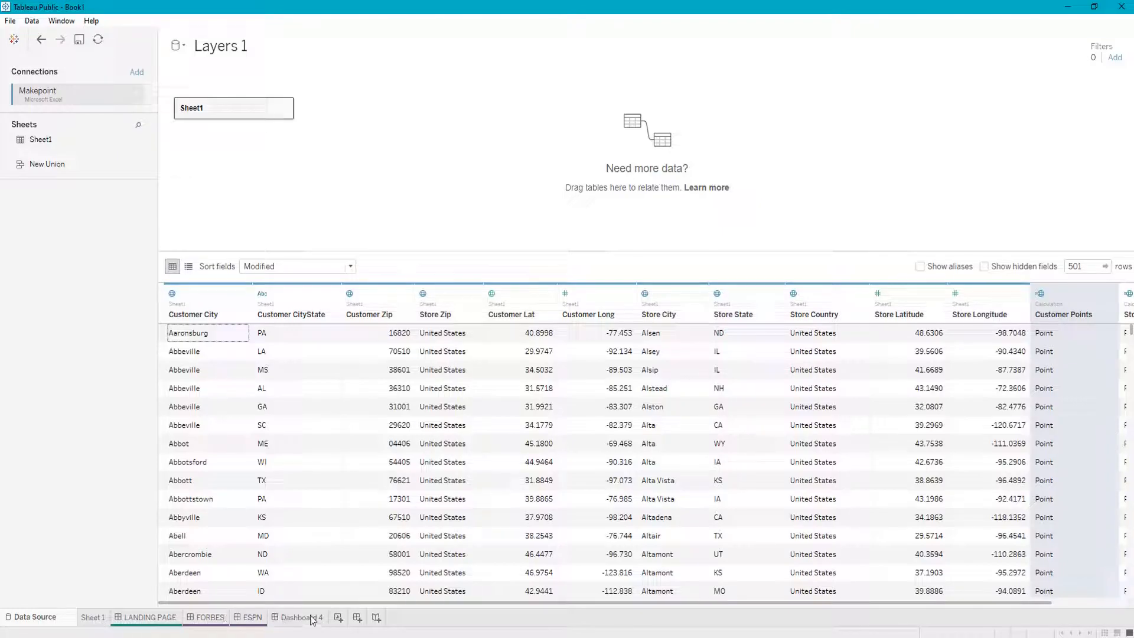
pyautogui.click(97, 616)
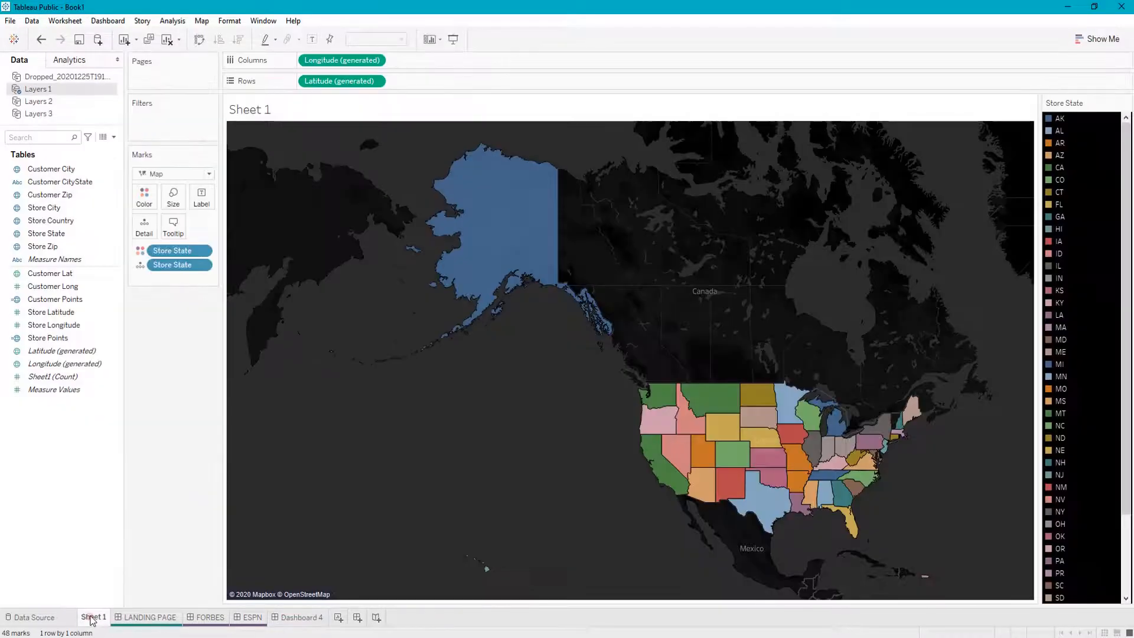
pyautogui.moveTo(199, 5)
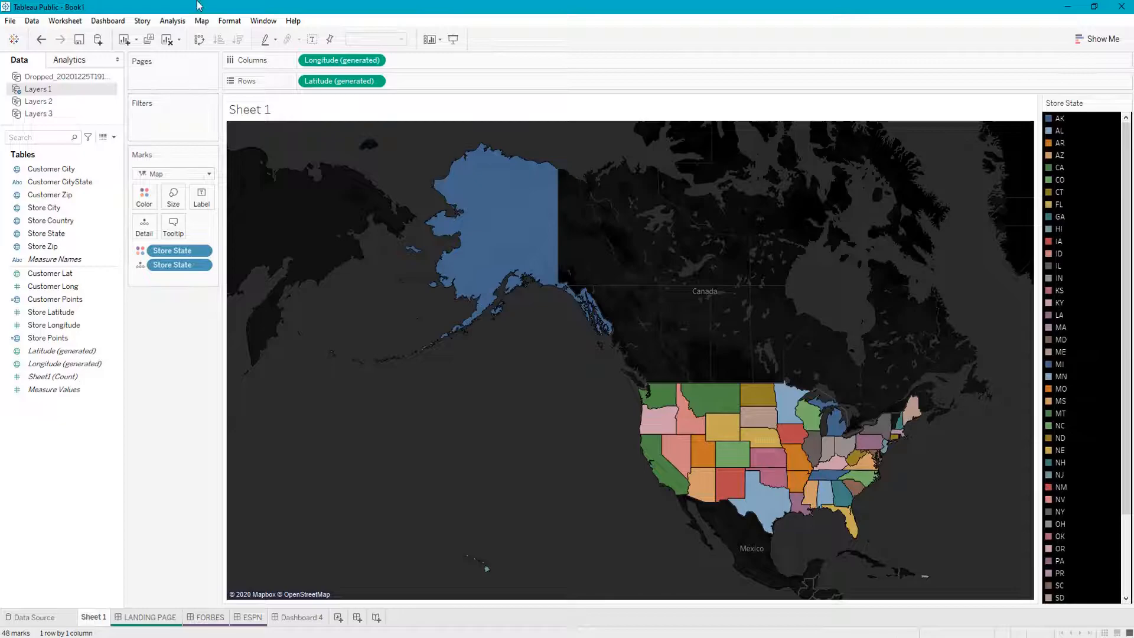
pyautogui.click(50, 312)
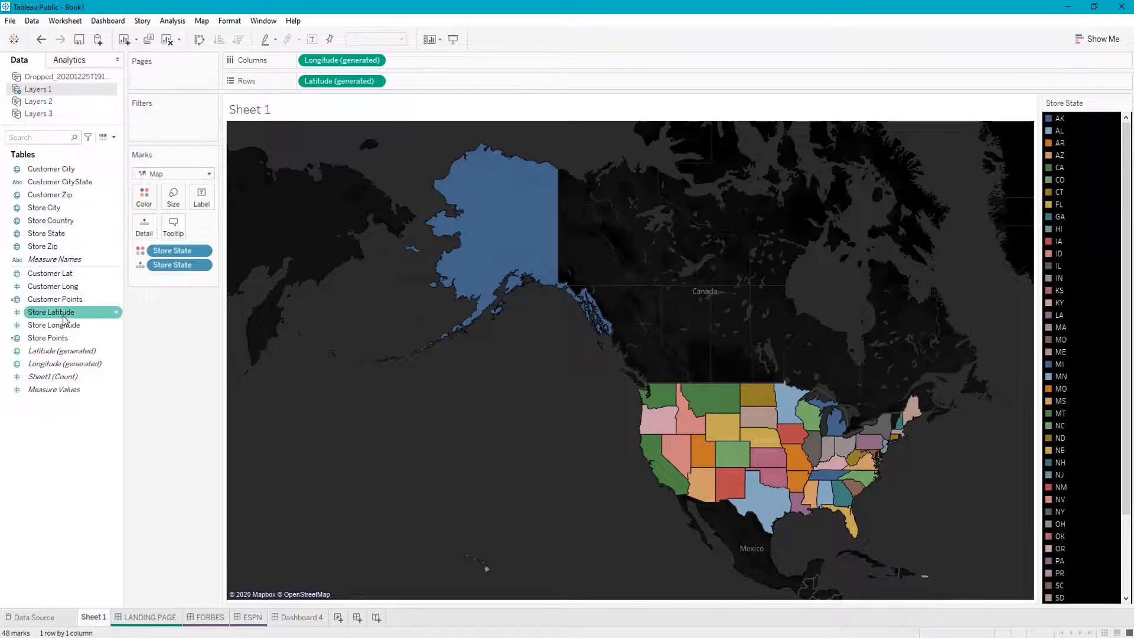
# Add Store Points as a new marks layer and colour its points by Store City
pyautogui.click(47, 337)
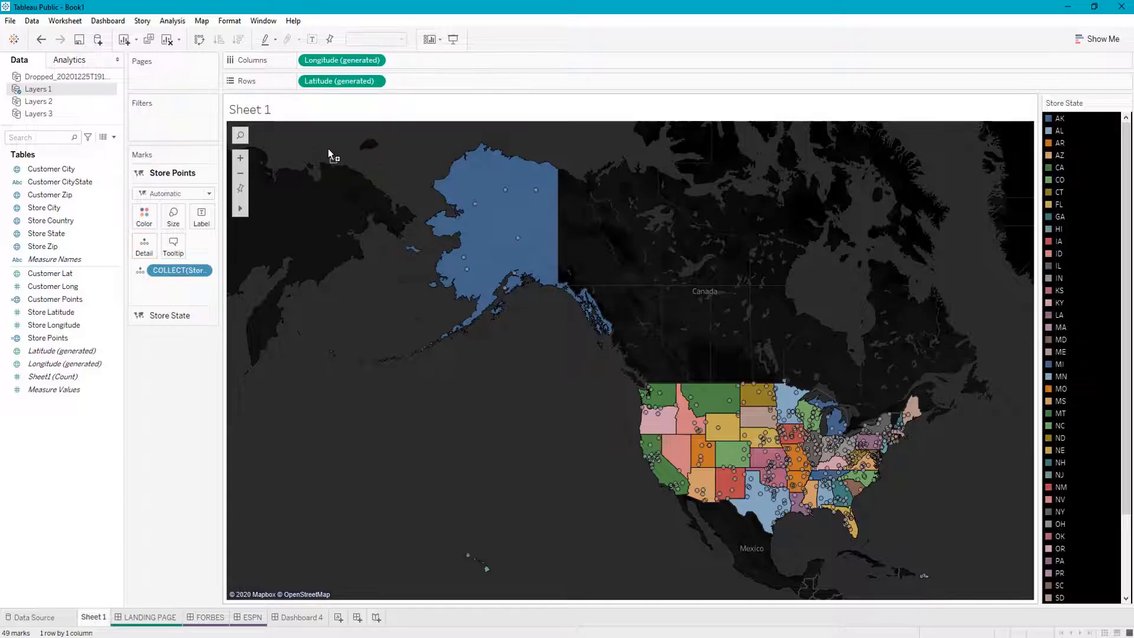
pyautogui.moveTo(293, 177)
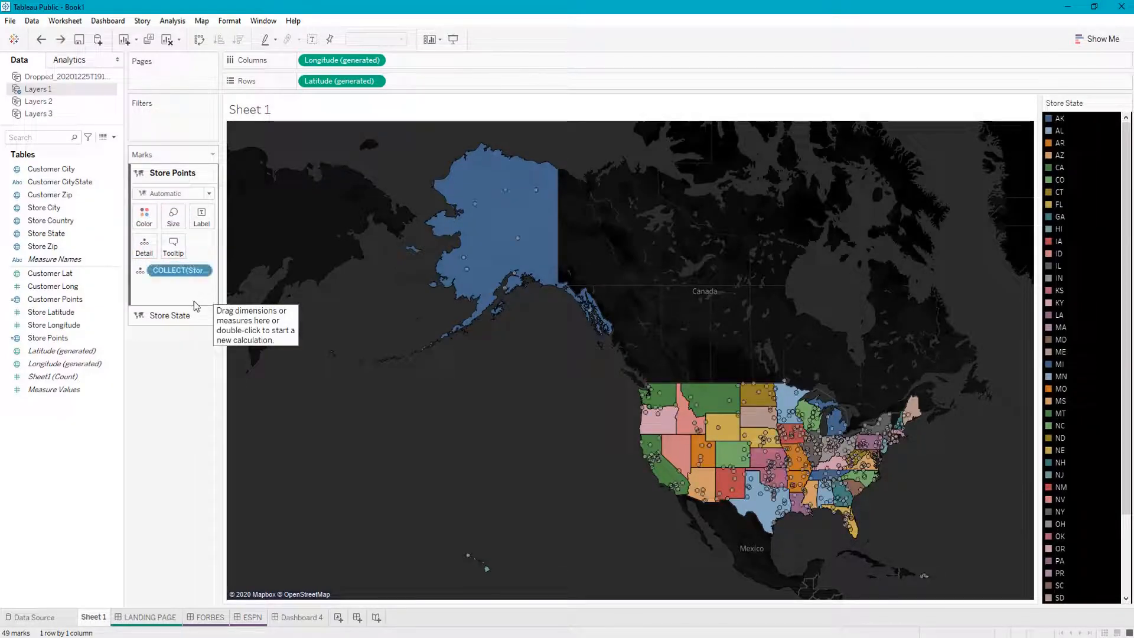
pyautogui.click(53, 325)
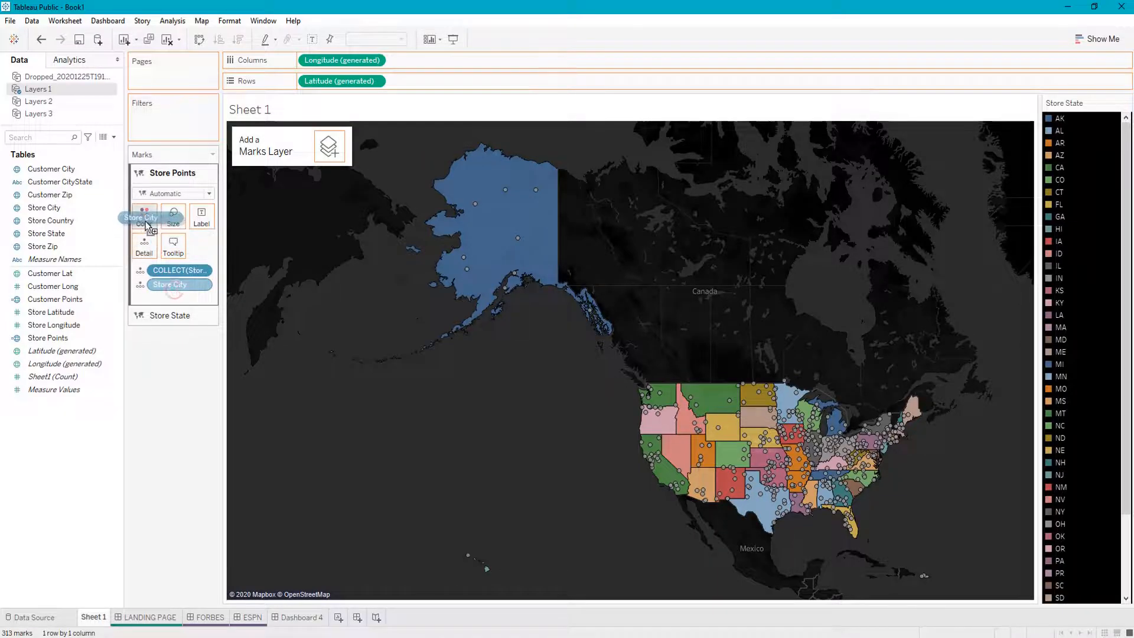
pyautogui.moveTo(145, 217); pyautogui.dragTo(144, 210)
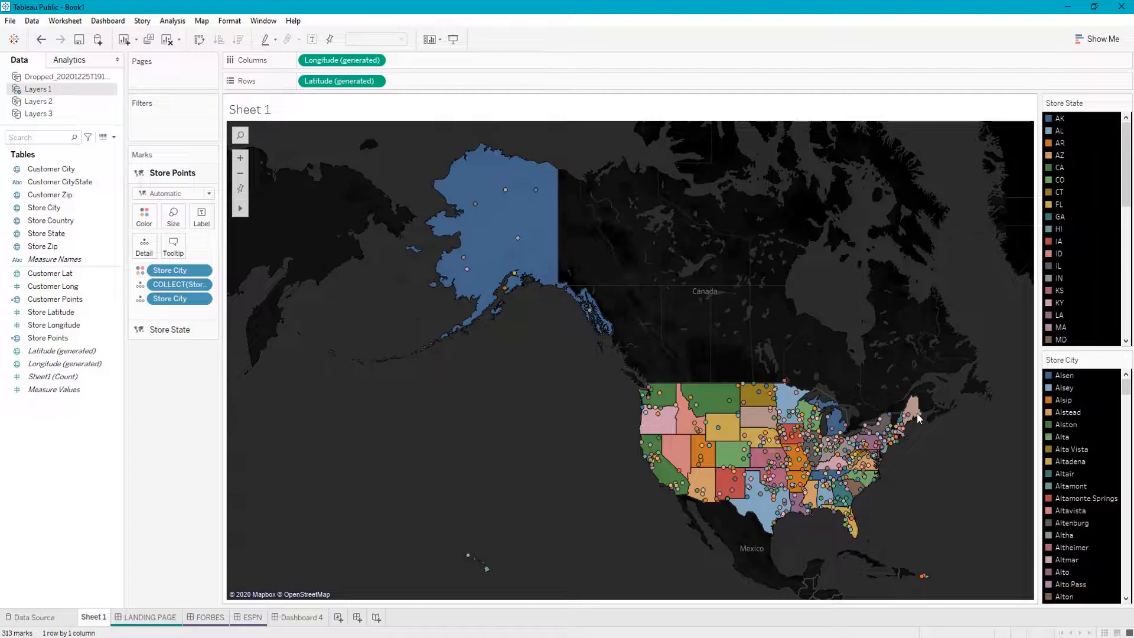
pyautogui.moveTo(949, 546)
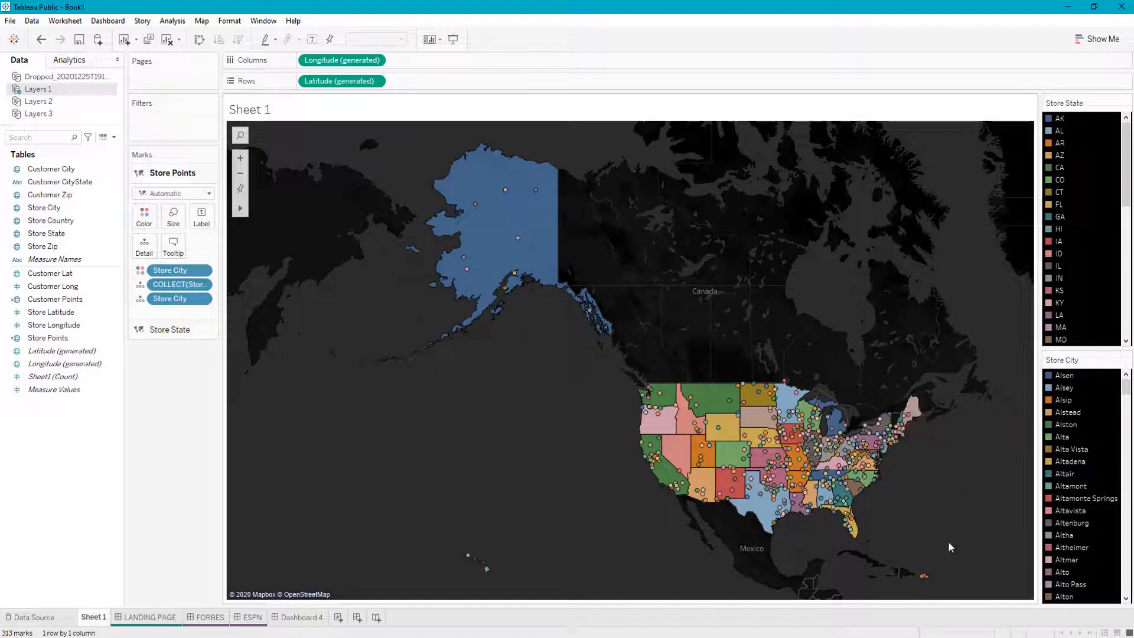
pyautogui.moveTo(757, 396)
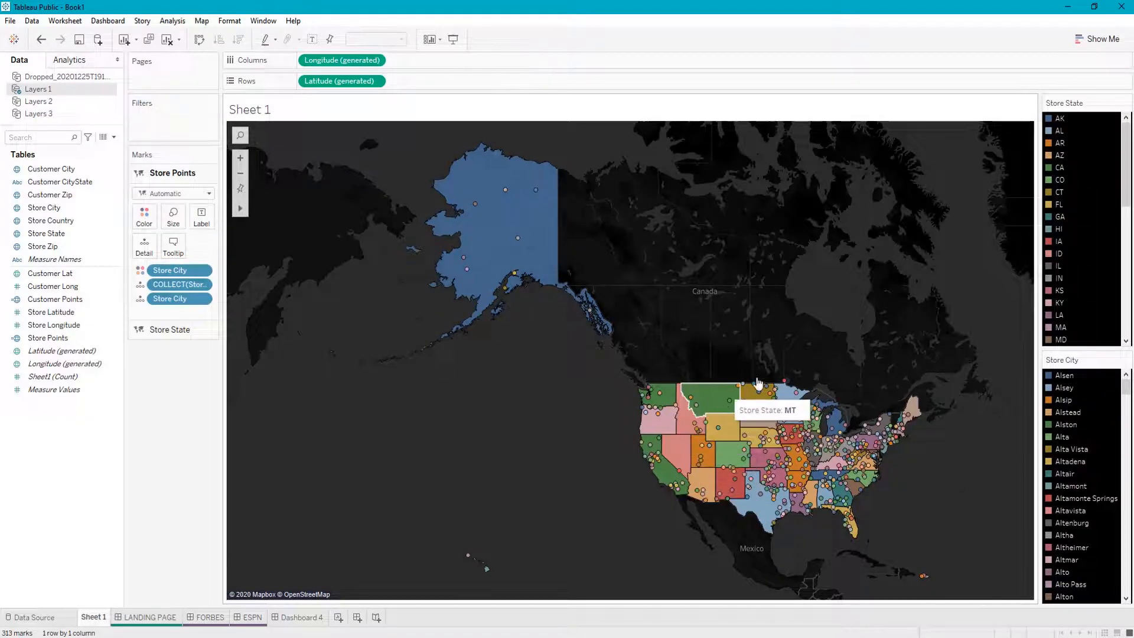
pyautogui.moveTo(501, 402)
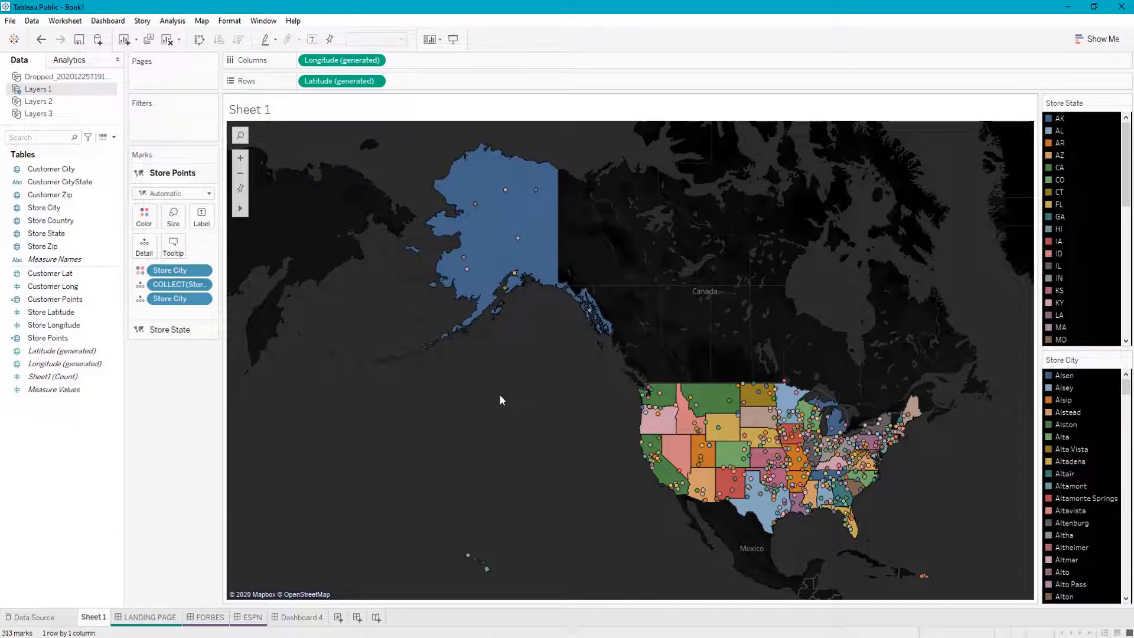
# Add Customer Points as a new marks layer above the store points and states
pyautogui.click(51, 312)
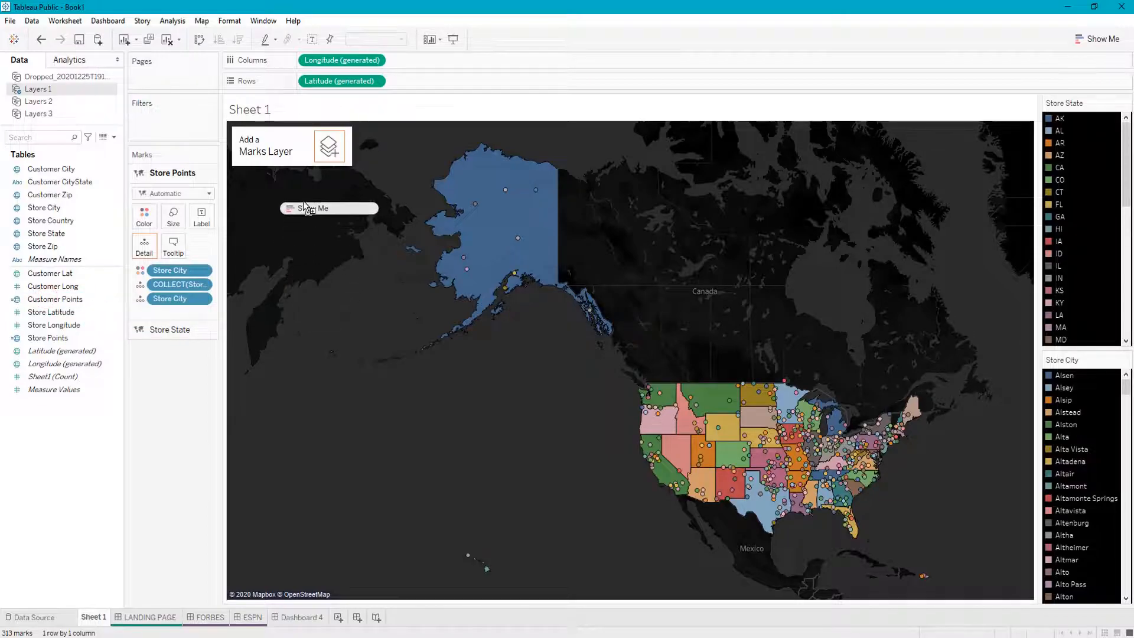
pyautogui.moveTo(331, 150)
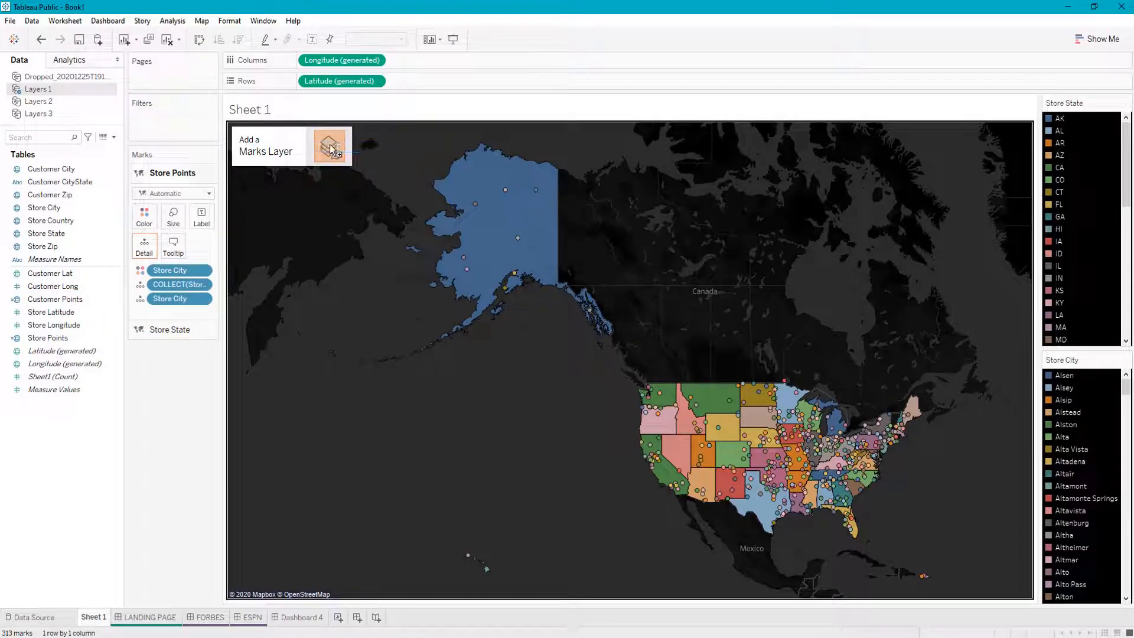
pyautogui.click(331, 147)
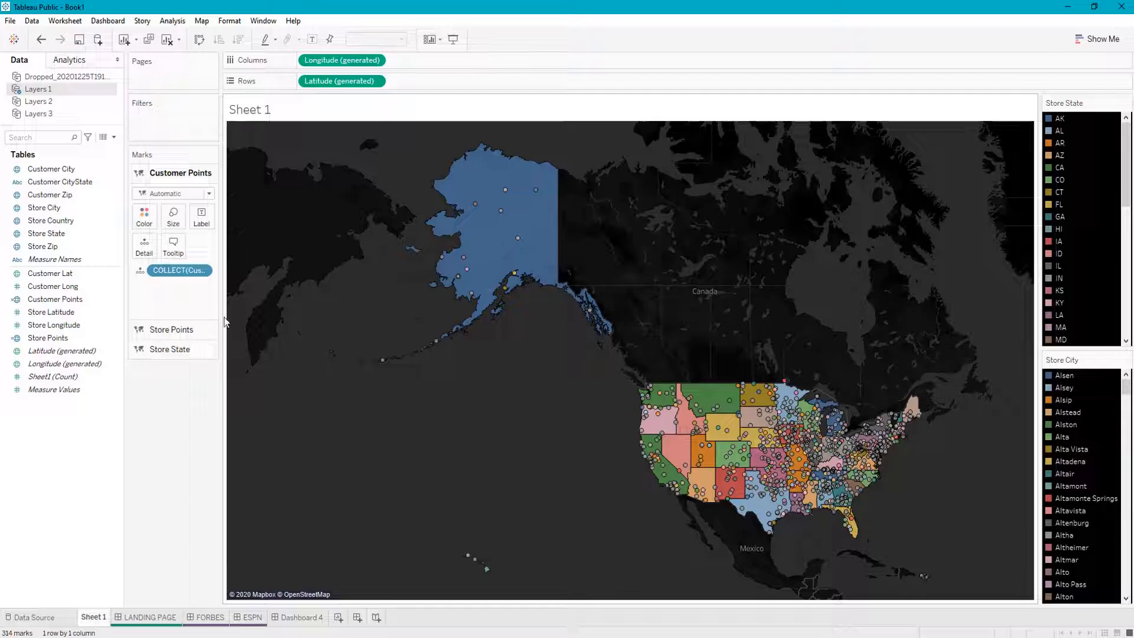
pyautogui.moveTo(371, 272)
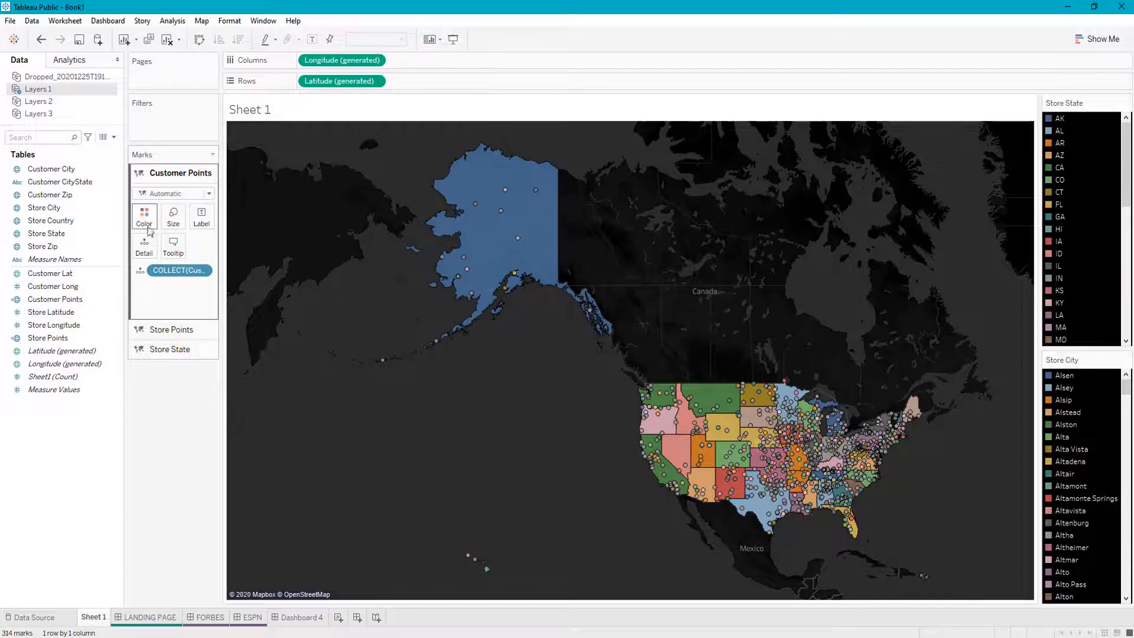
# Colour the customer points white and raise their opacity to about 93%
pyautogui.click(144, 218)
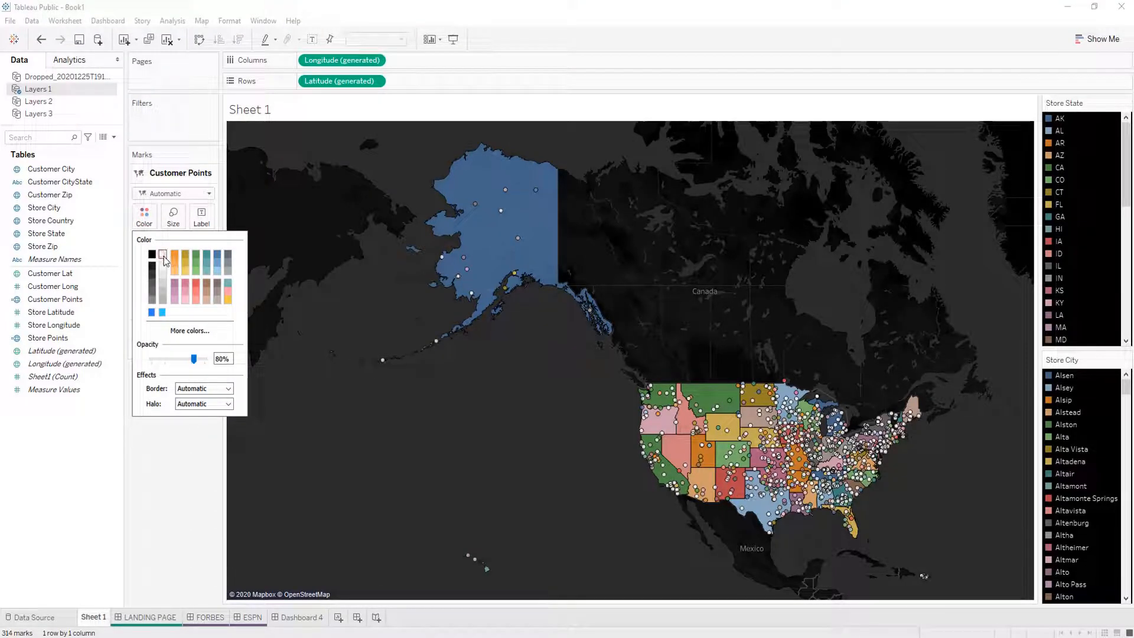
pyautogui.moveTo(193, 359); pyautogui.dragTo(203, 359)
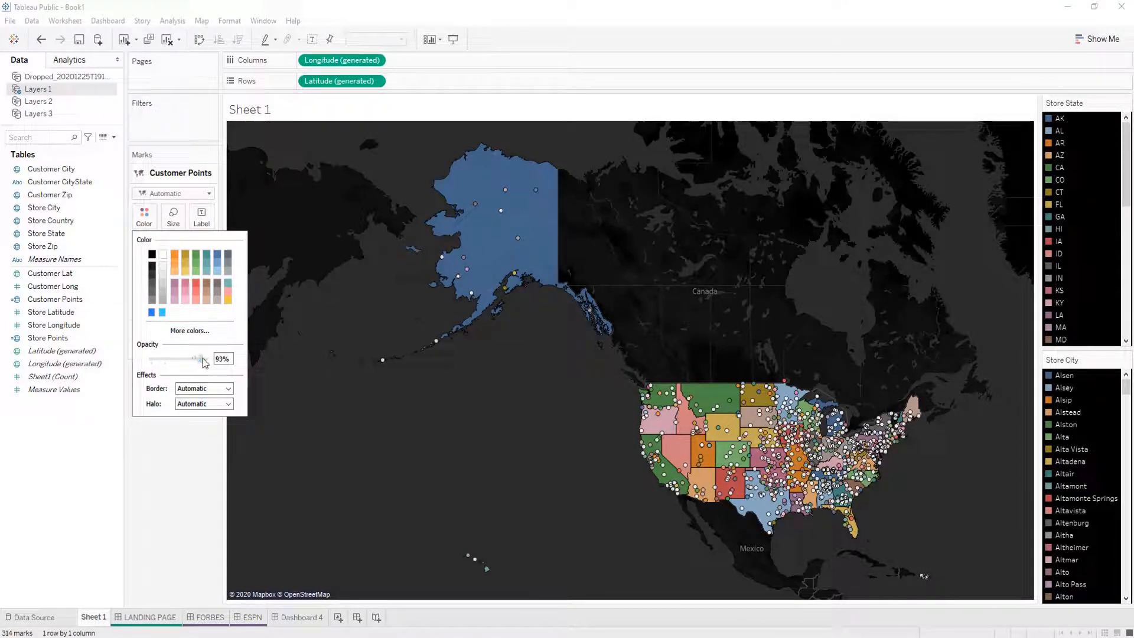
pyautogui.moveTo(193, 359); pyautogui.dragTo(205, 359)
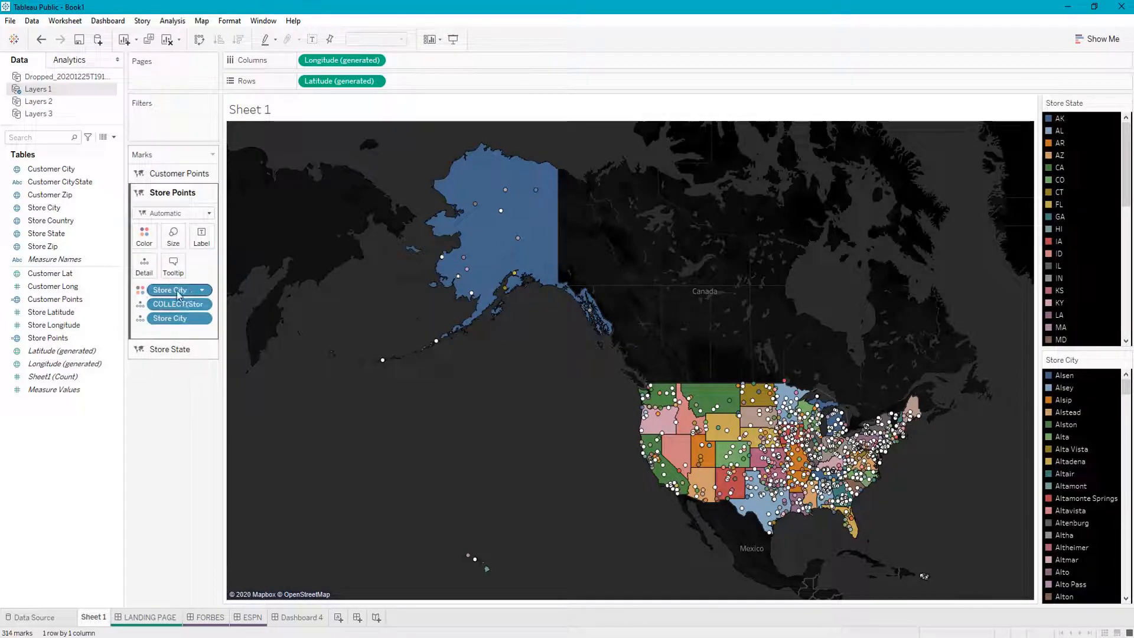
# Make the store points a custom green at 100% opacity with a chosen border colour
pyautogui.click(144, 234)
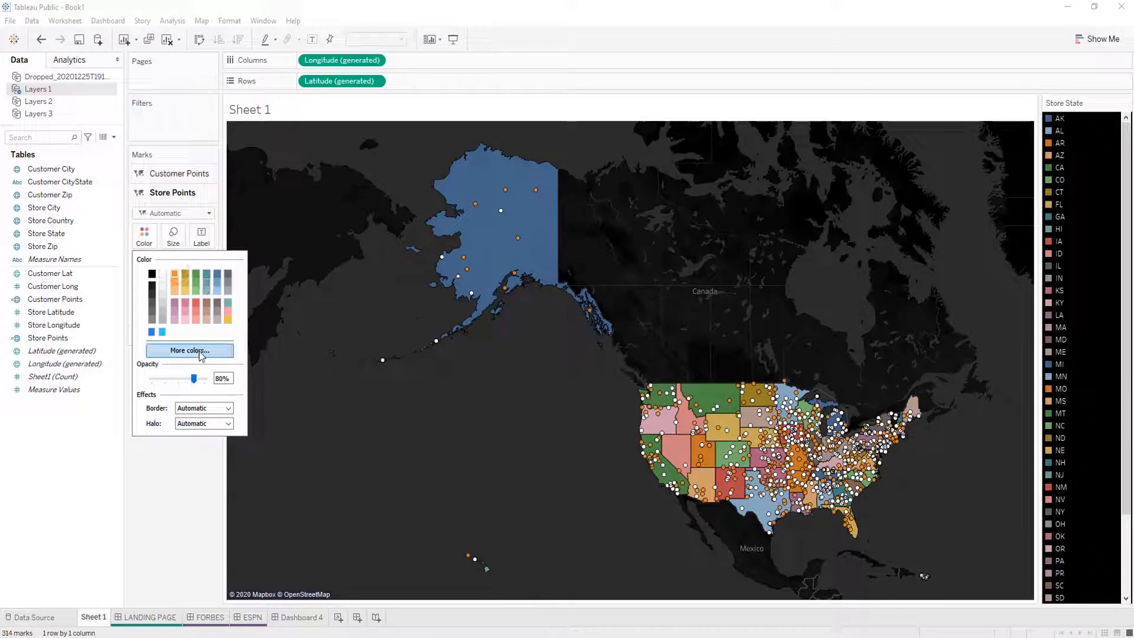
pyautogui.click(189, 349)
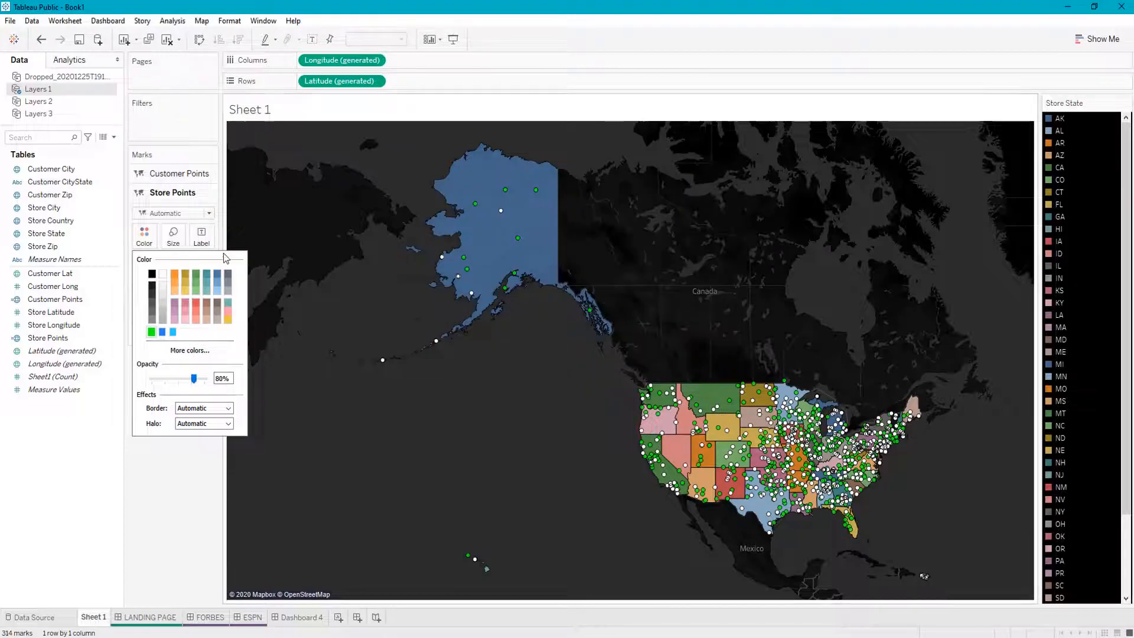
pyautogui.moveTo(193, 378); pyautogui.dragTo(205, 378)
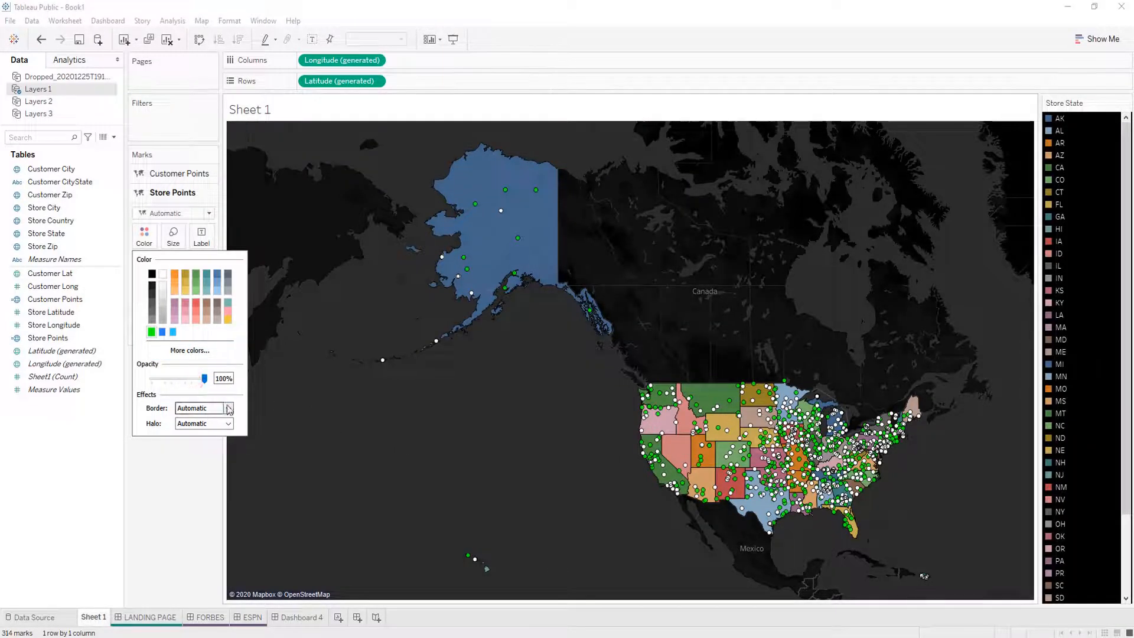
pyautogui.click(230, 407)
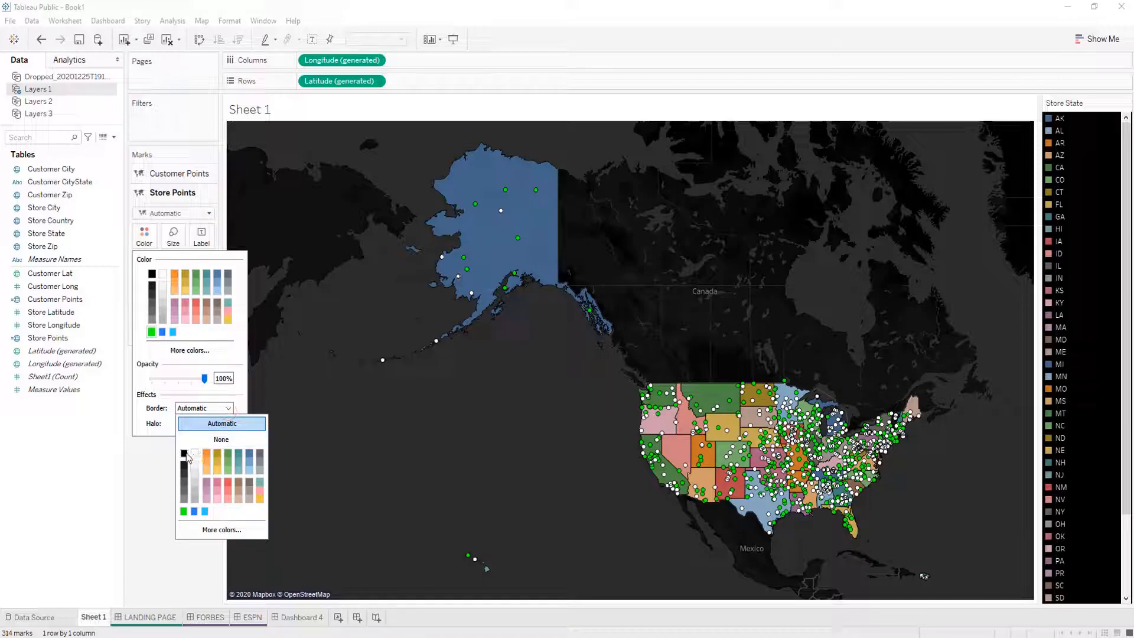
pyautogui.click(187, 456)
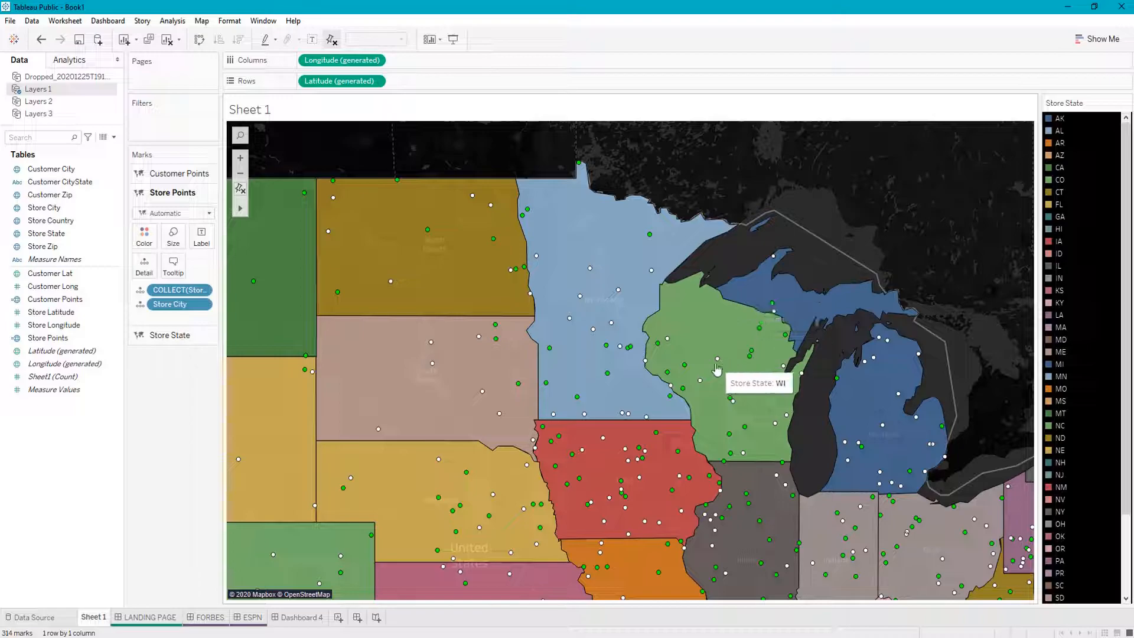
pyautogui.moveTo(618, 239)
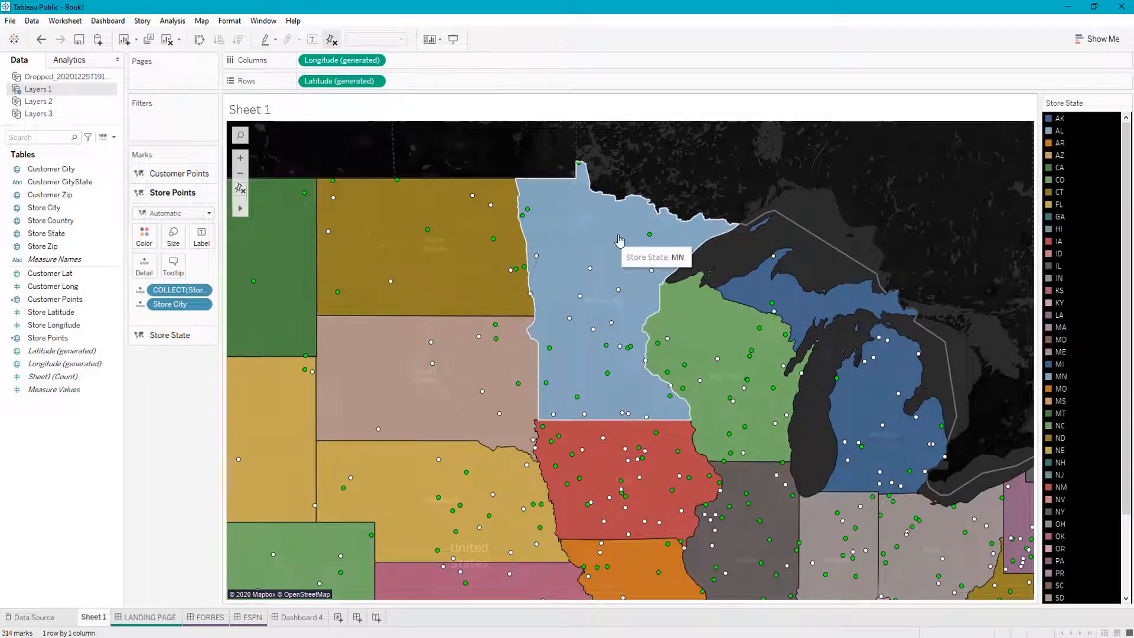
pyautogui.moveTo(647, 283)
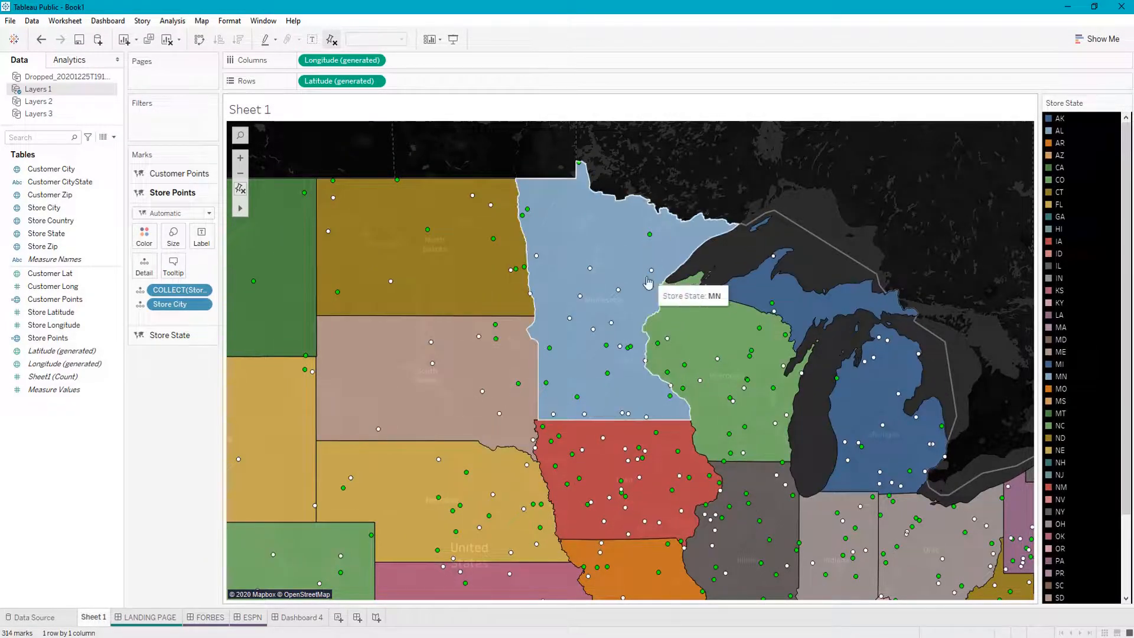
pyautogui.moveTo(626, 347)
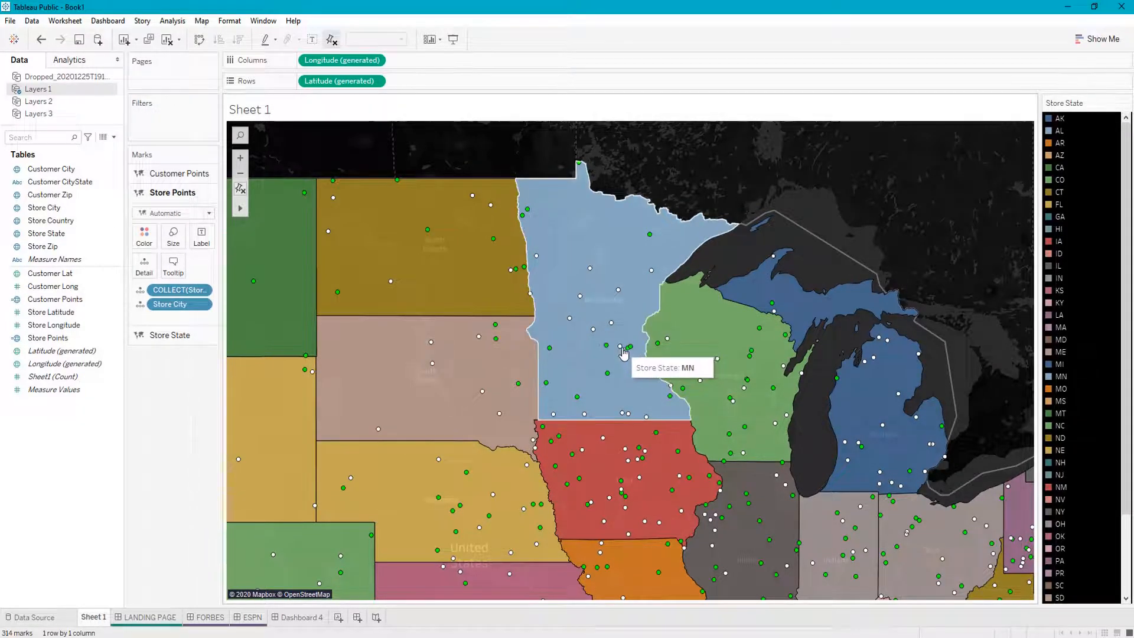
pyautogui.moveTo(620, 352)
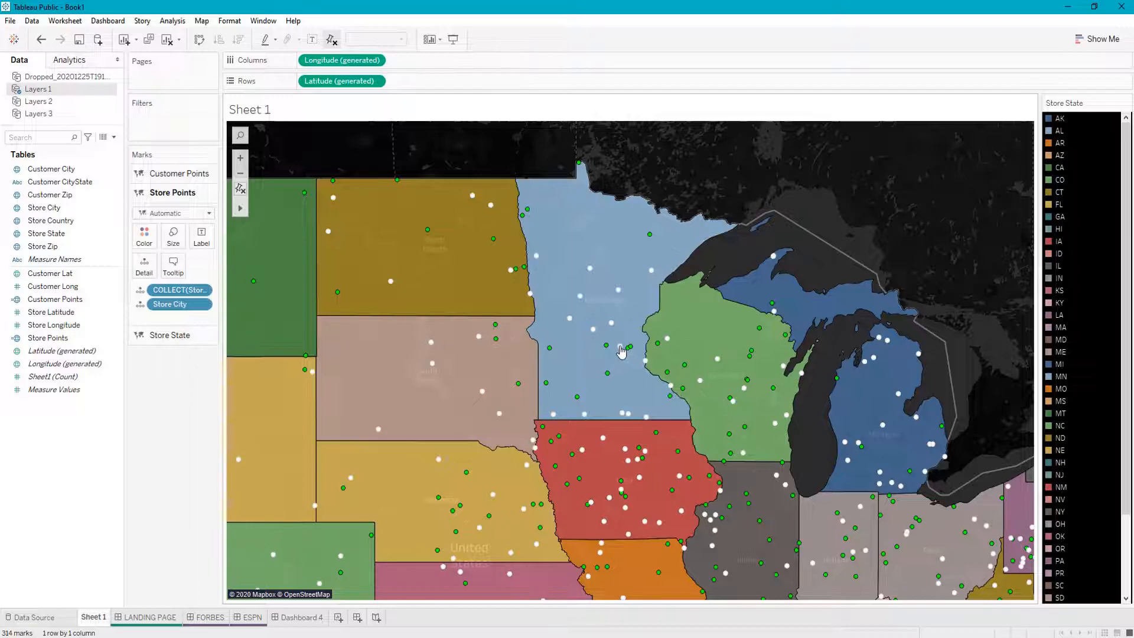
pyautogui.moveTo(321, 202)
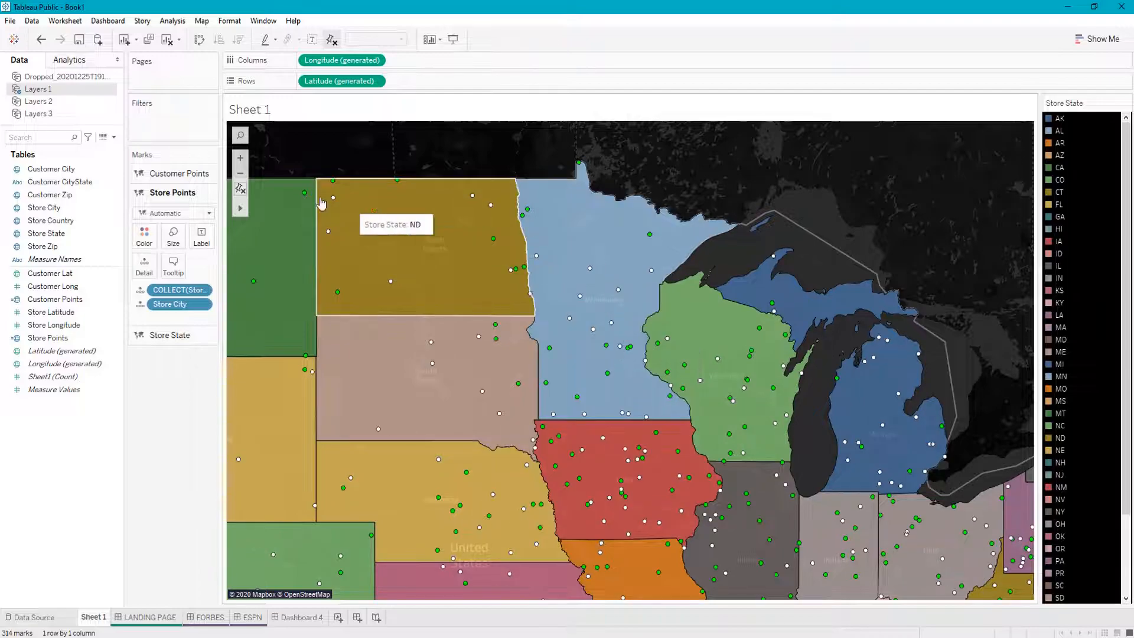
pyautogui.moveTo(189, 161)
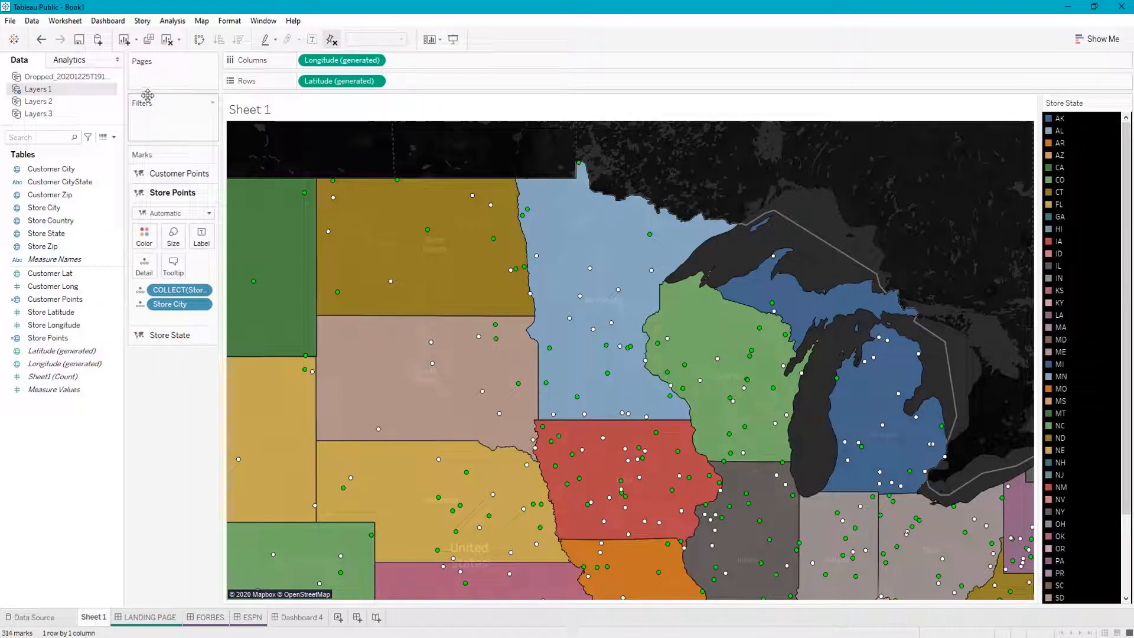
# Pick up Store Zip to add it as a new layer on the map
pyautogui.click(47, 337)
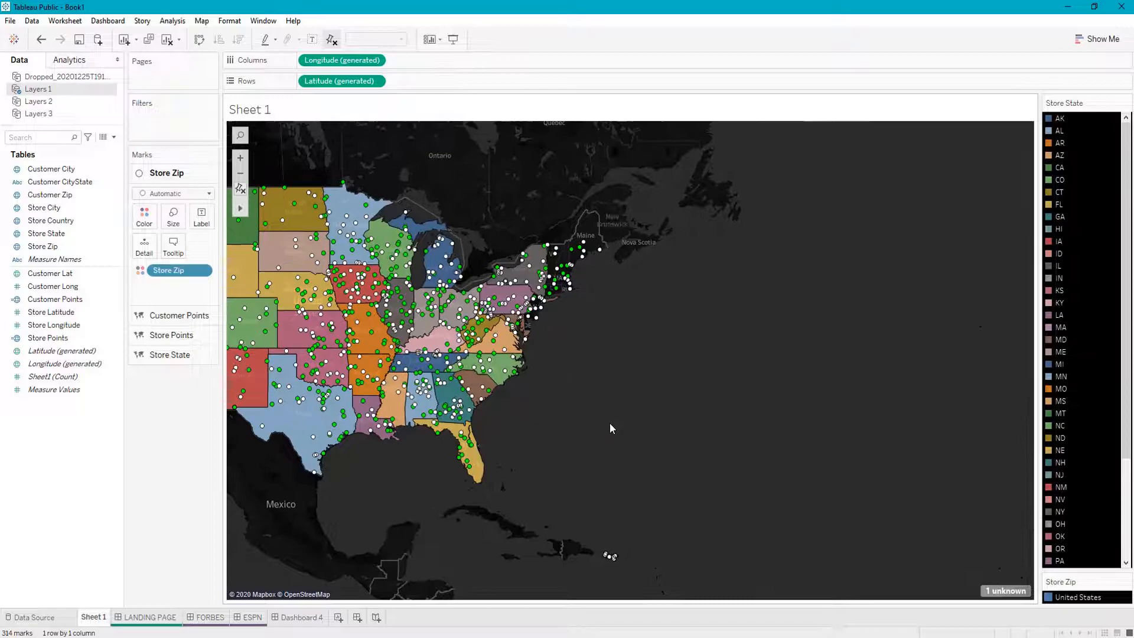
pyautogui.moveTo(491, 341)
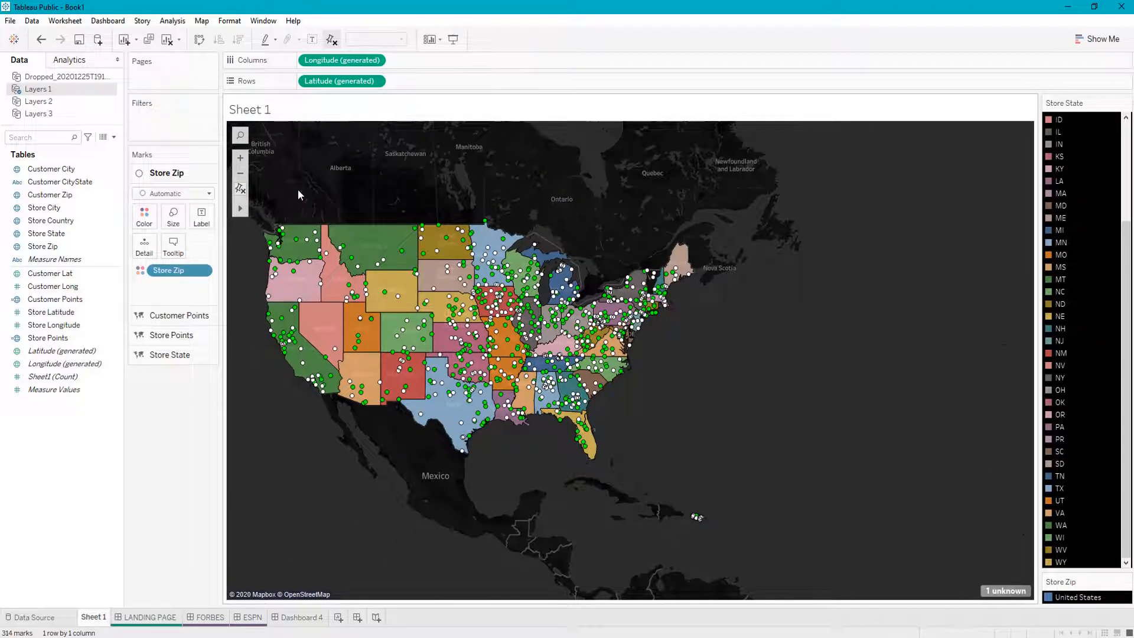
pyautogui.moveTo(434, 201)
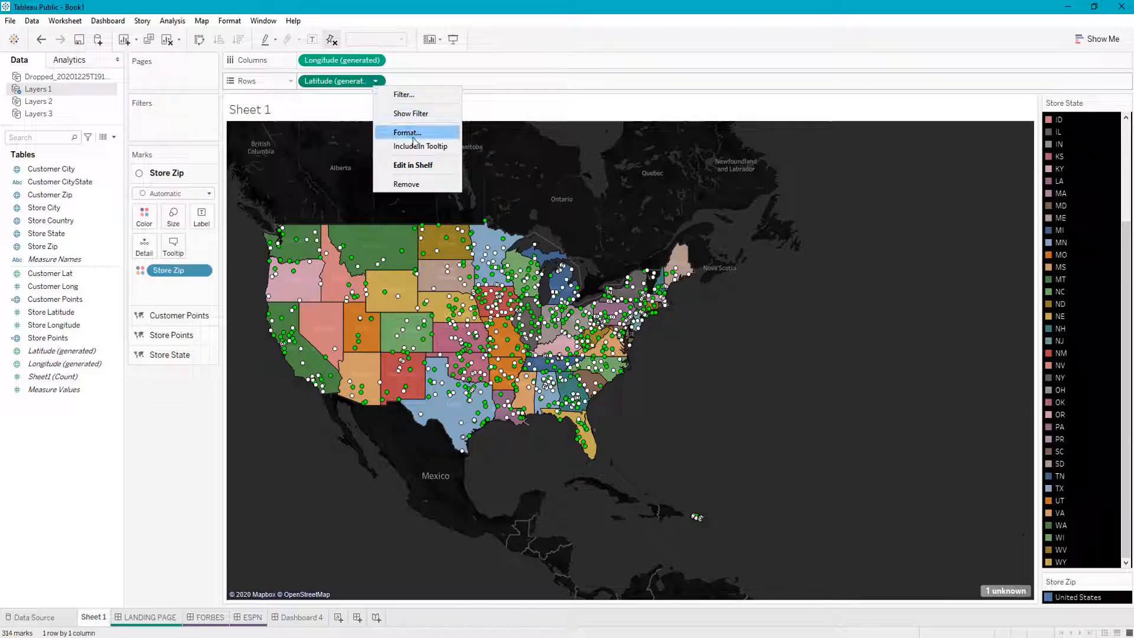
pyautogui.click(539, 188)
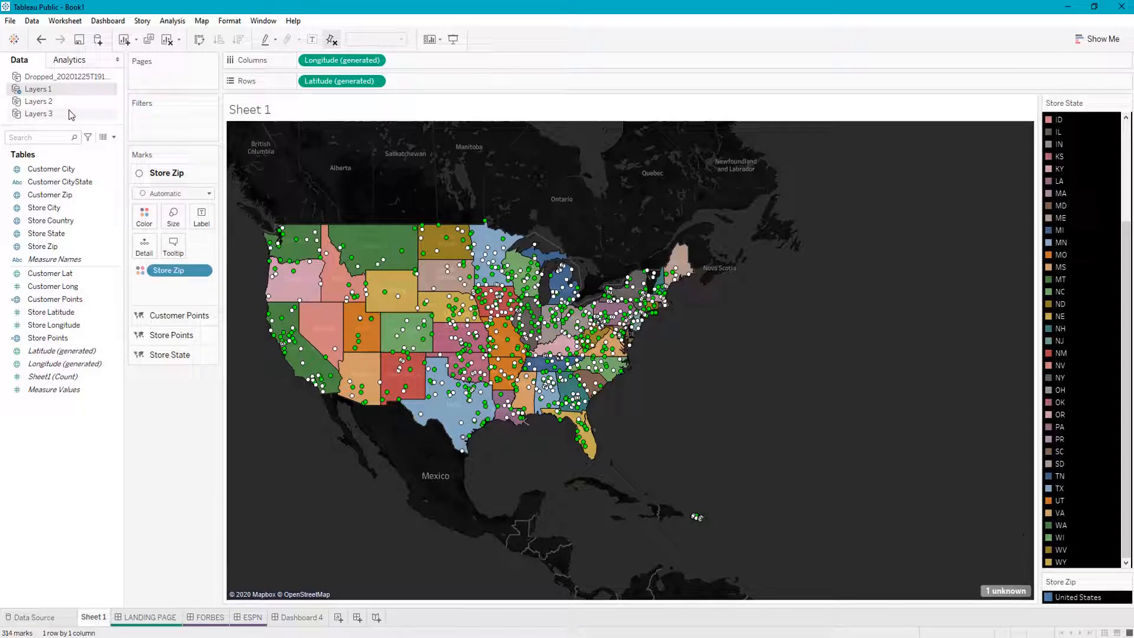
pyautogui.moveTo(58, 104)
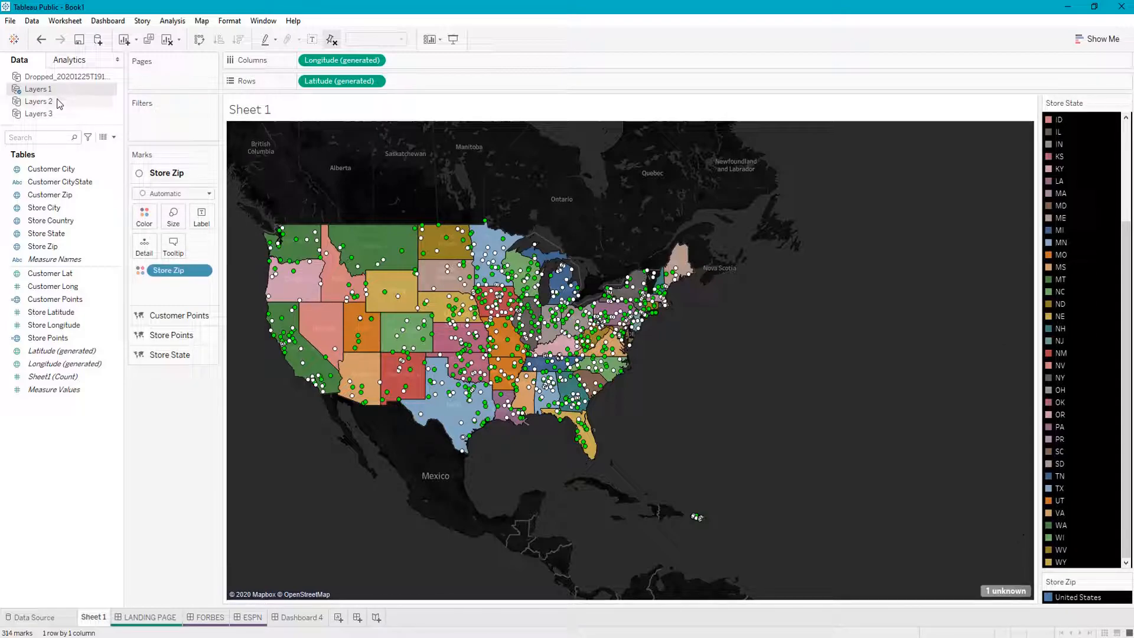
# Switch the Data pane to the Layers 2 data source and view its field list
pyautogui.click(39, 102)
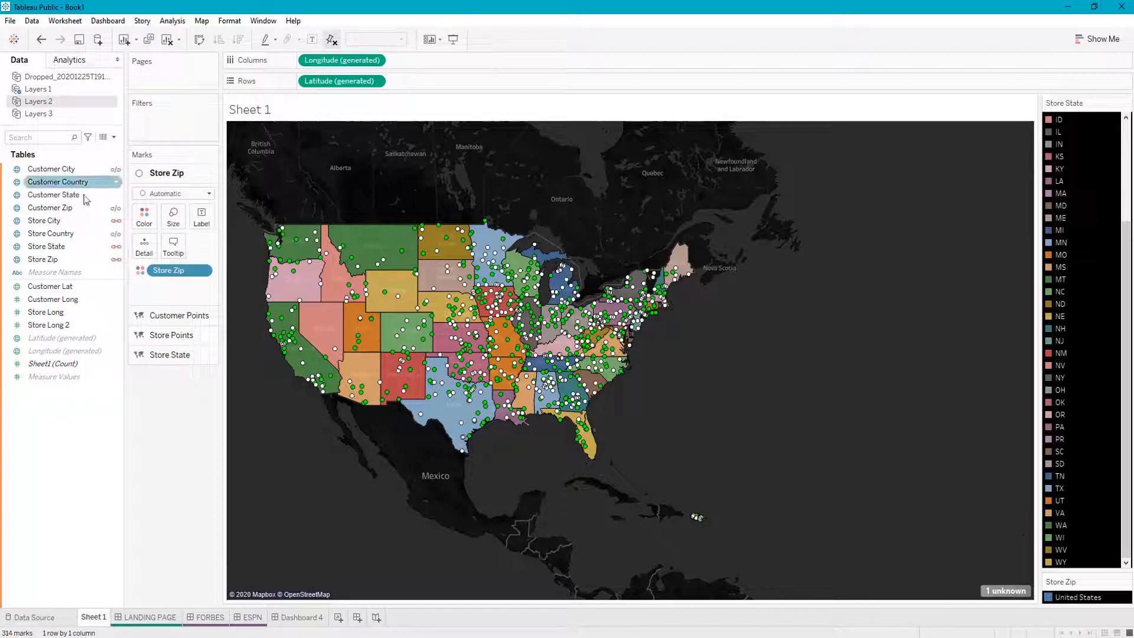
pyautogui.click(51, 169)
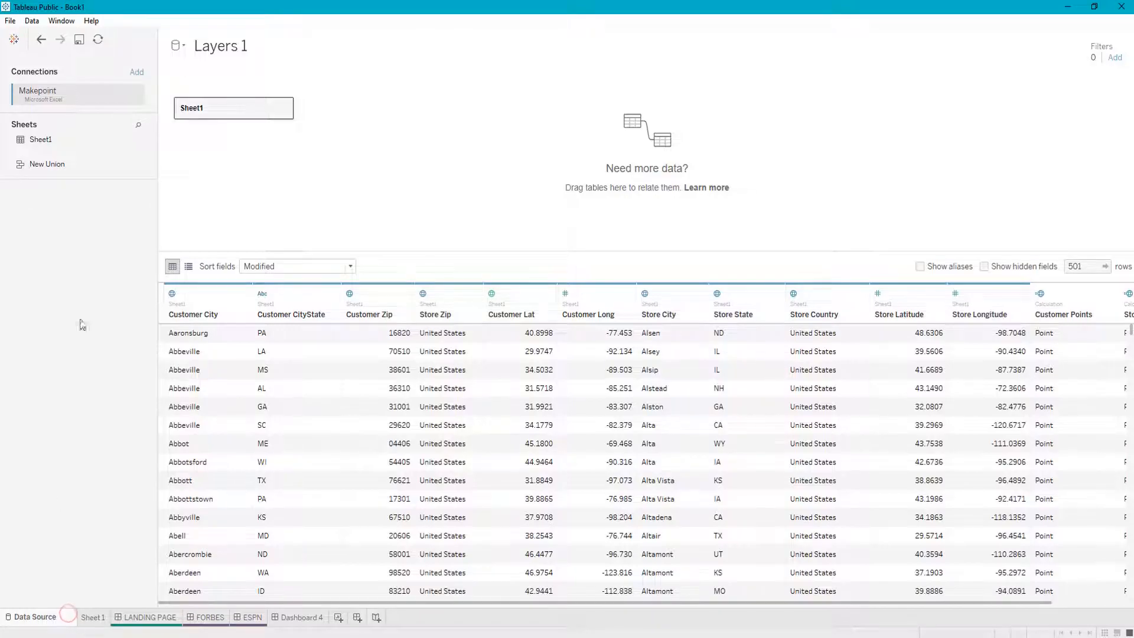
pyautogui.moveTo(121, 83)
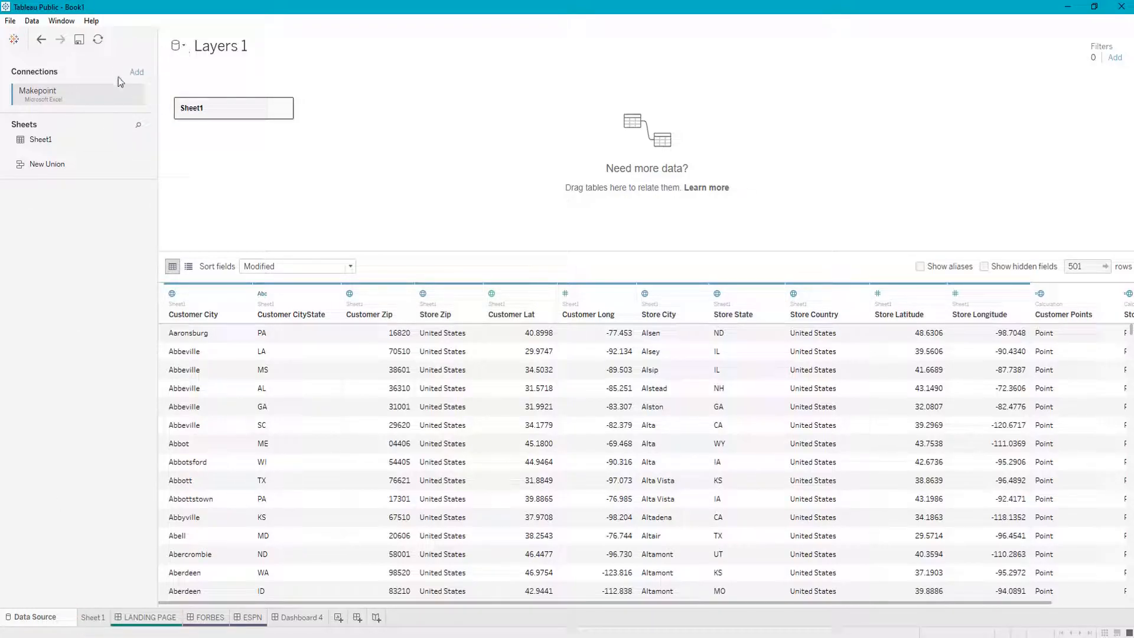
# Add the Dual Axis Excel workbook as a second connection alongside Makepoint
pyautogui.click(137, 72)
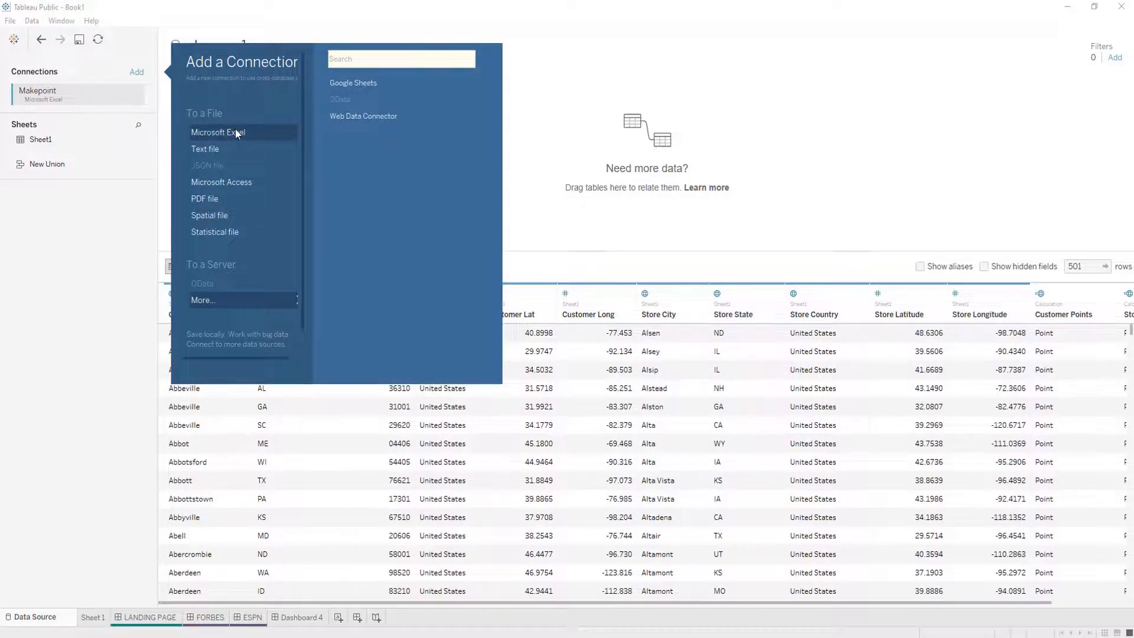
pyautogui.click(217, 133)
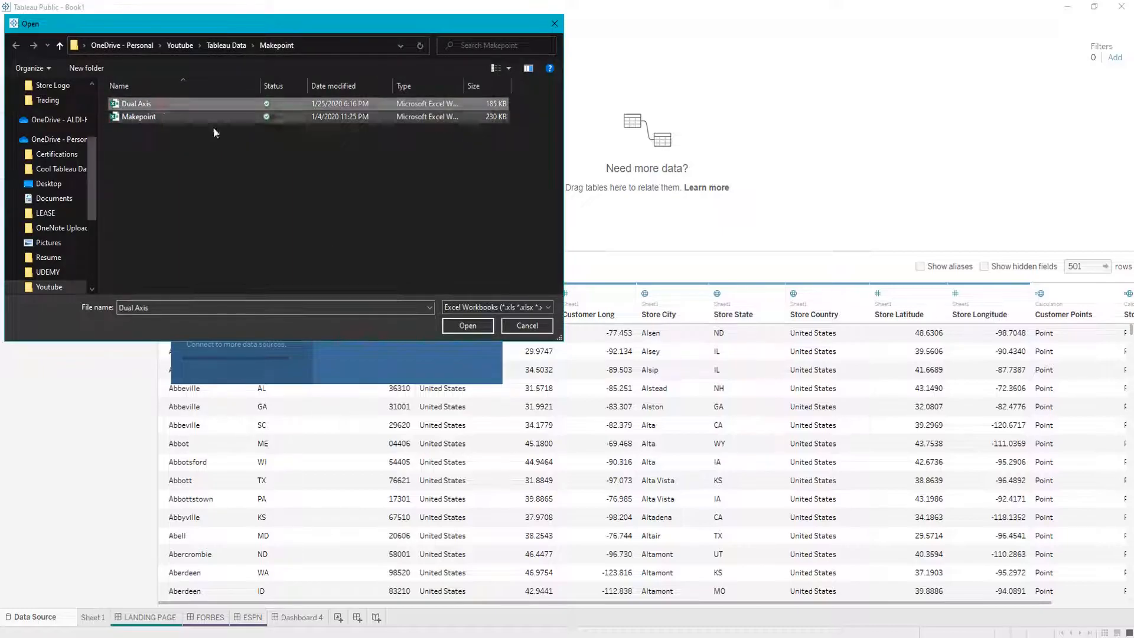
pyautogui.click(468, 326)
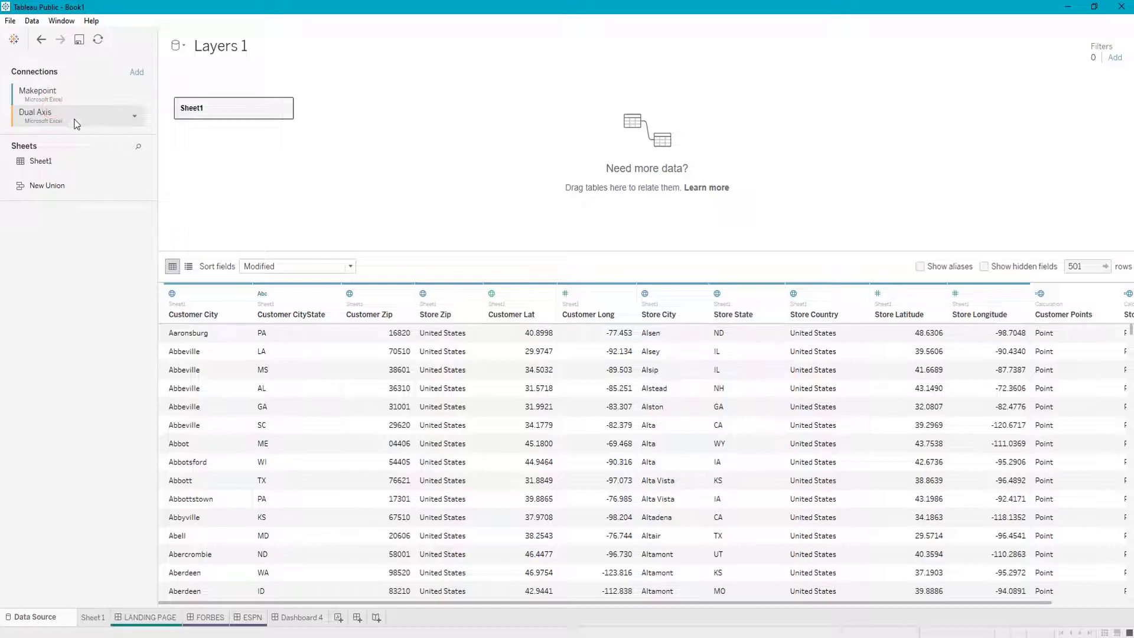
pyautogui.moveTo(36, 118)
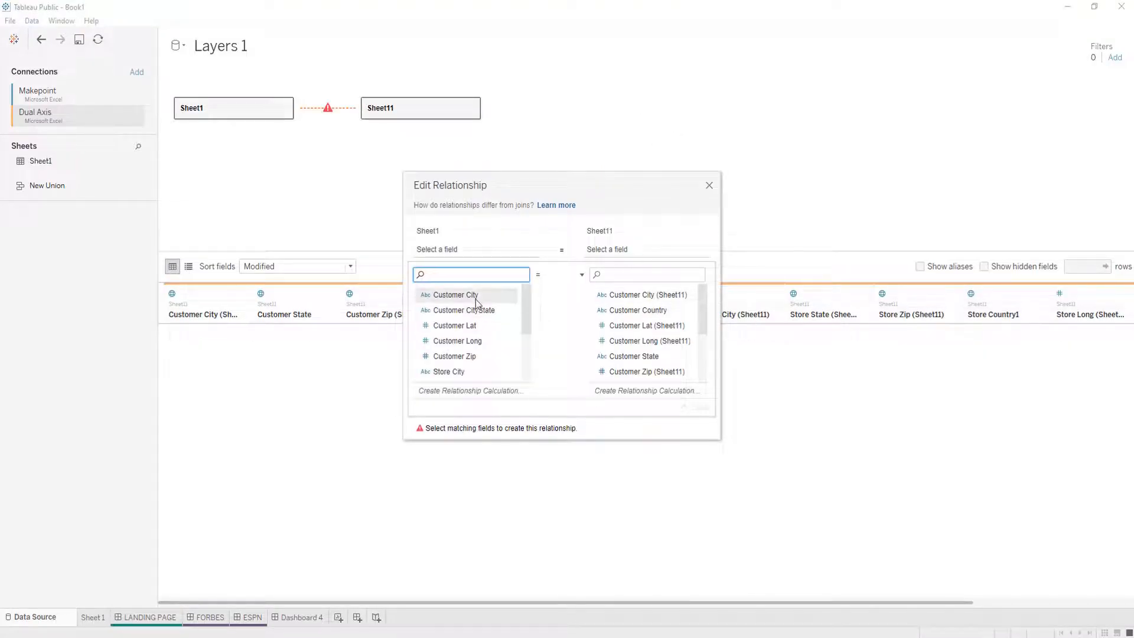
# Relate Sheet1 and Sheet11 on Customer City = Customer City (Sheet11) and close the dialog
pyautogui.click(456, 295)
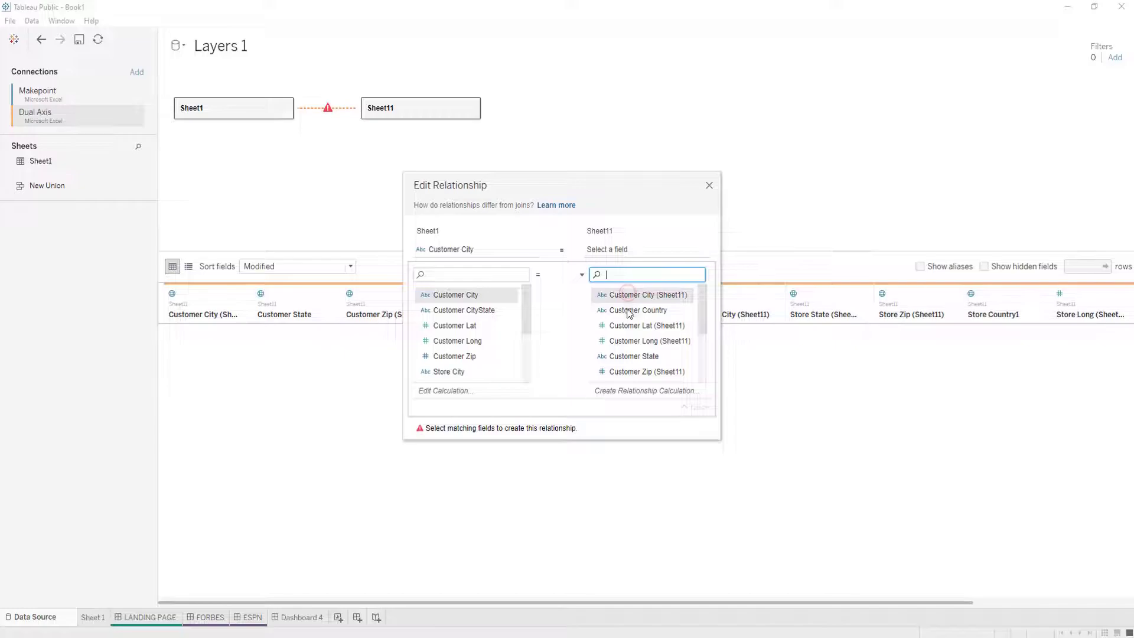
pyautogui.click(647, 295)
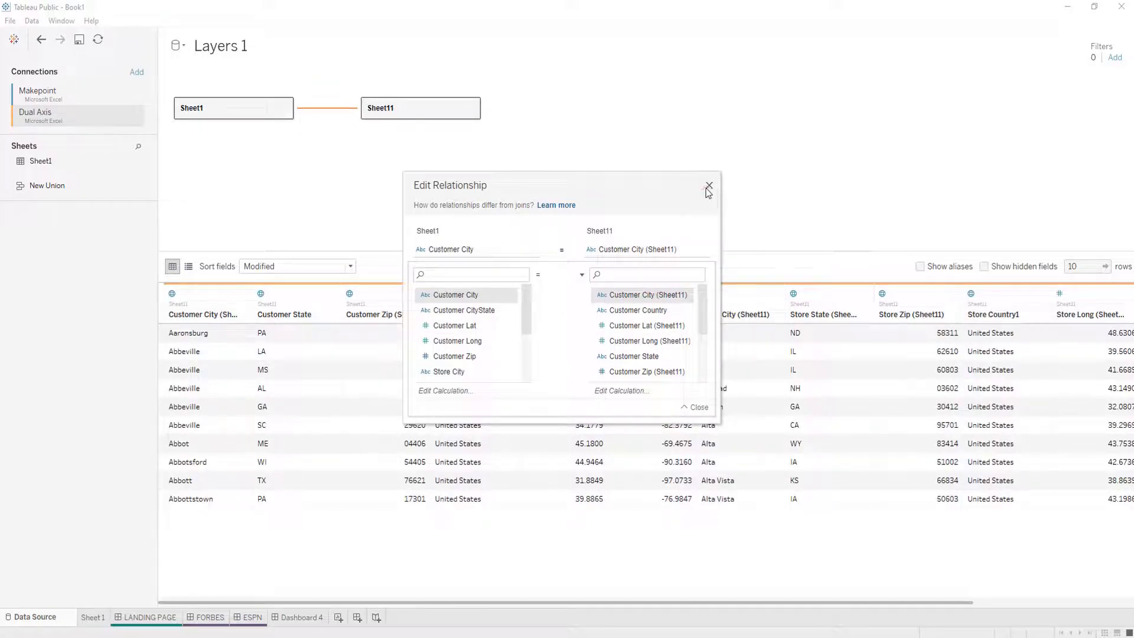
pyautogui.click(707, 184)
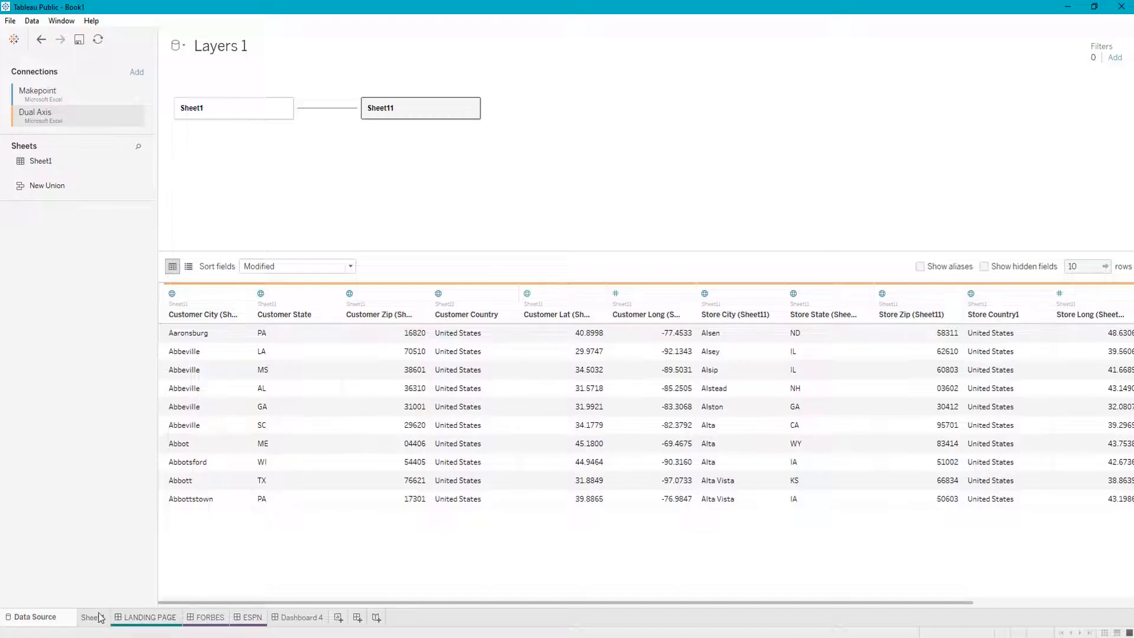
# On Sheet 1, add Customer City from Sheet1 and Customer City (Sheet11) as map layers
pyautogui.click(92, 616)
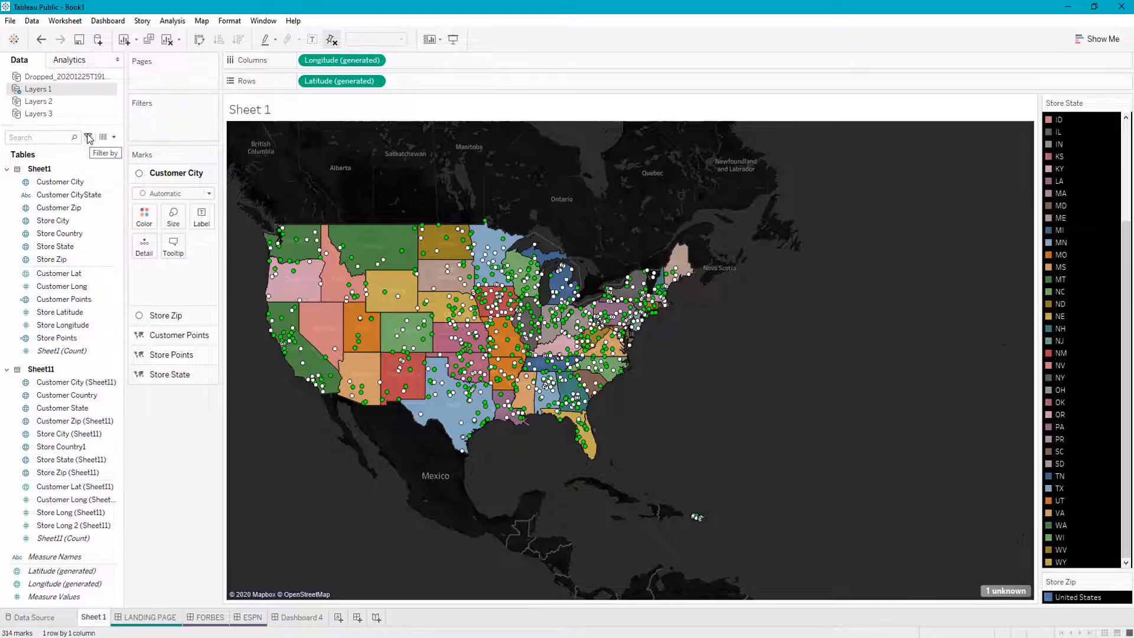
pyautogui.click(59, 182)
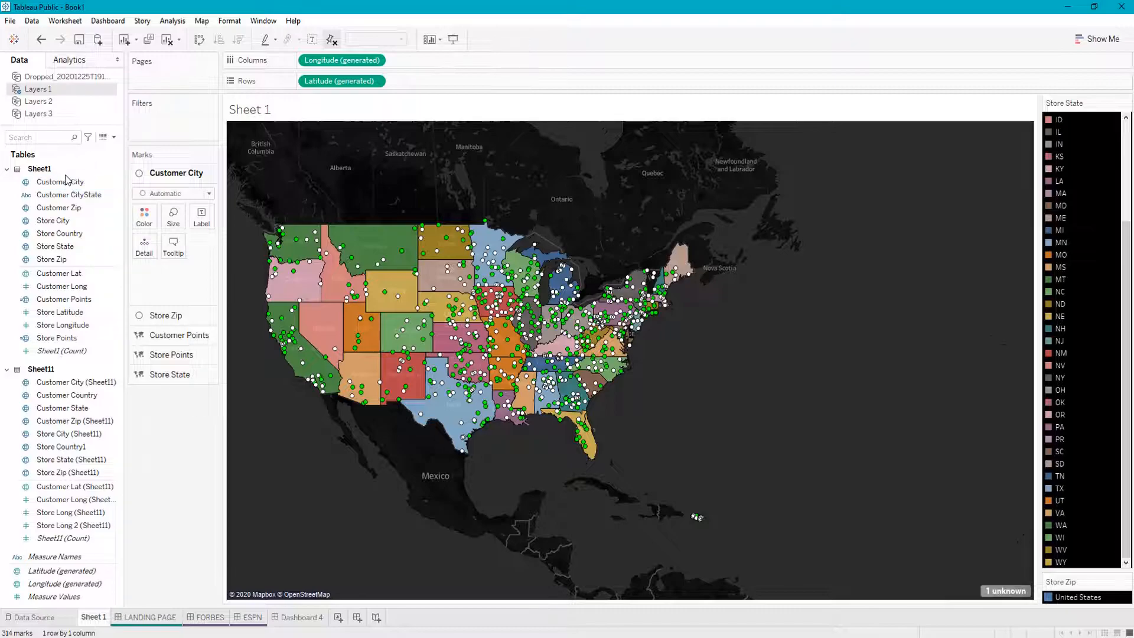
pyautogui.click(59, 182)
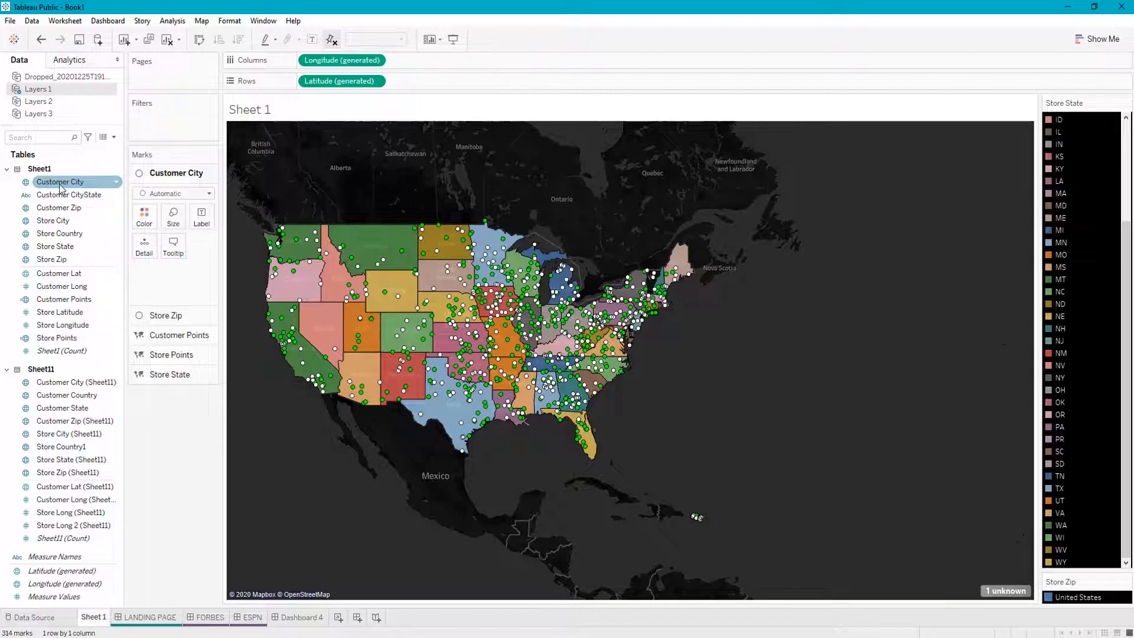
pyautogui.click(61, 285)
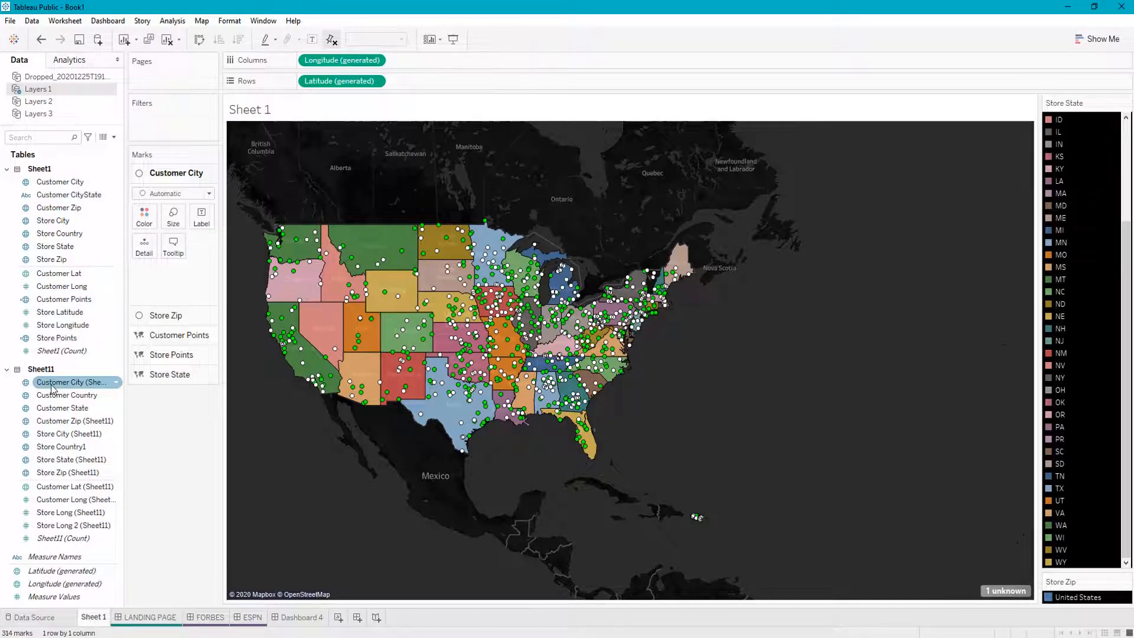
pyautogui.moveTo(57, 382)
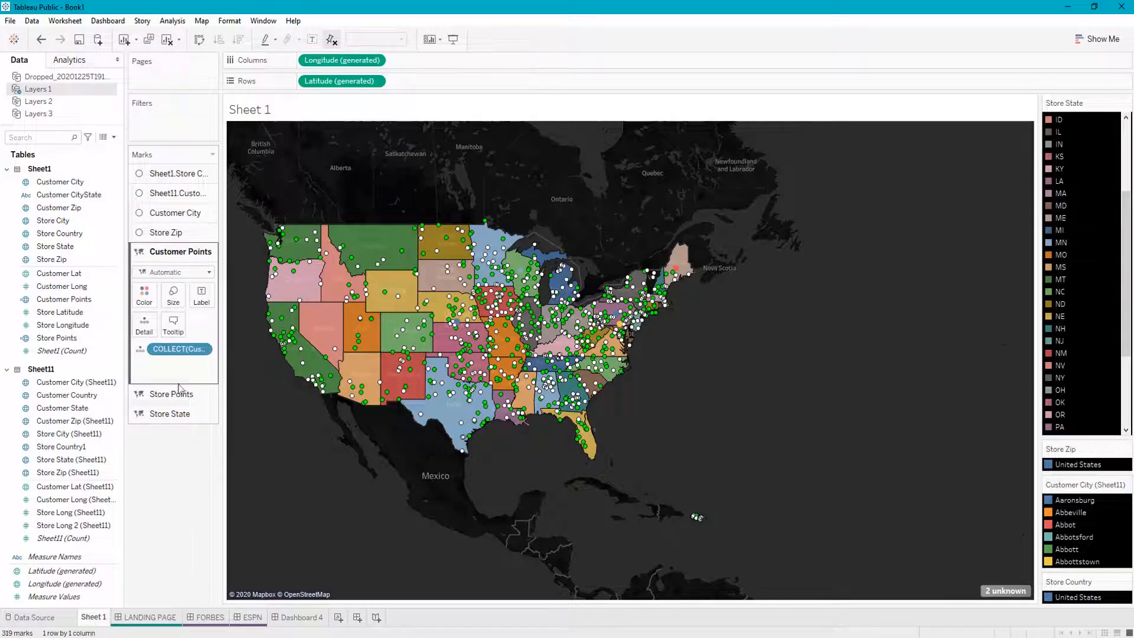
# Enlarge the Store Points layer's marks with the Size slider and review its mark type choices
pyautogui.click(171, 394)
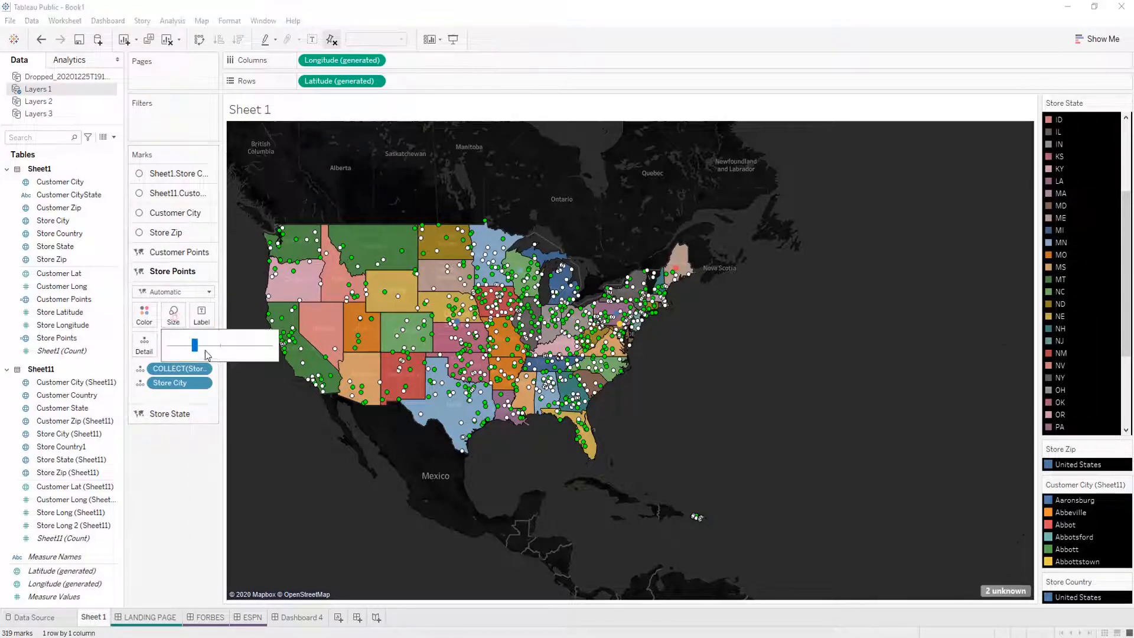
pyautogui.moveTo(195, 345); pyautogui.dragTo(241, 345)
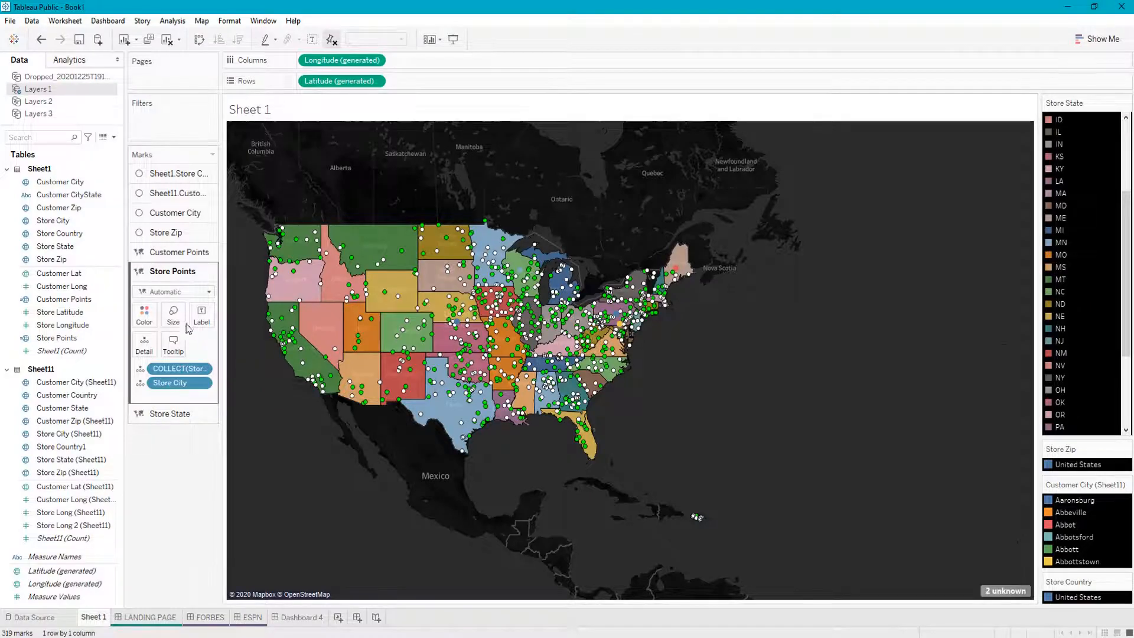
pyautogui.click(172, 311)
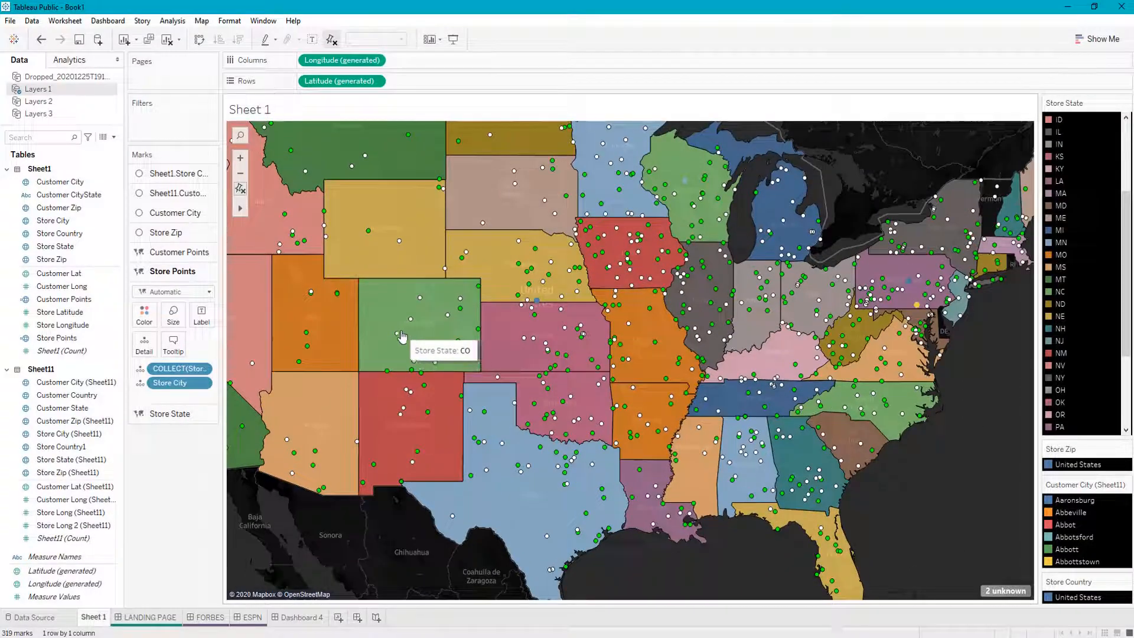
pyautogui.moveTo(387, 373)
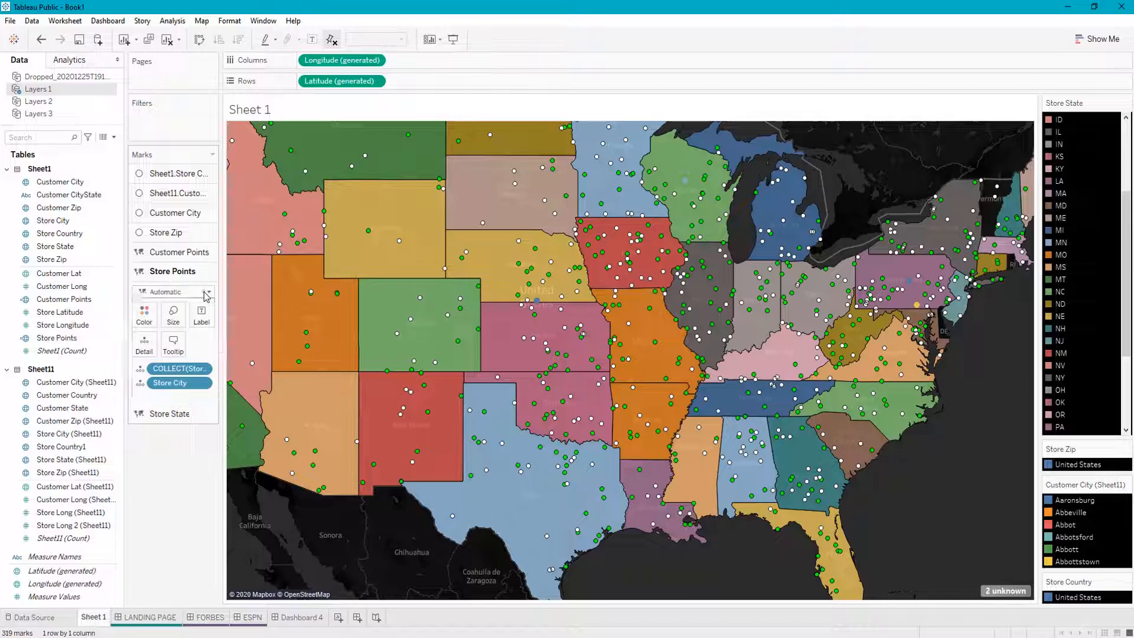
pyautogui.click(173, 310)
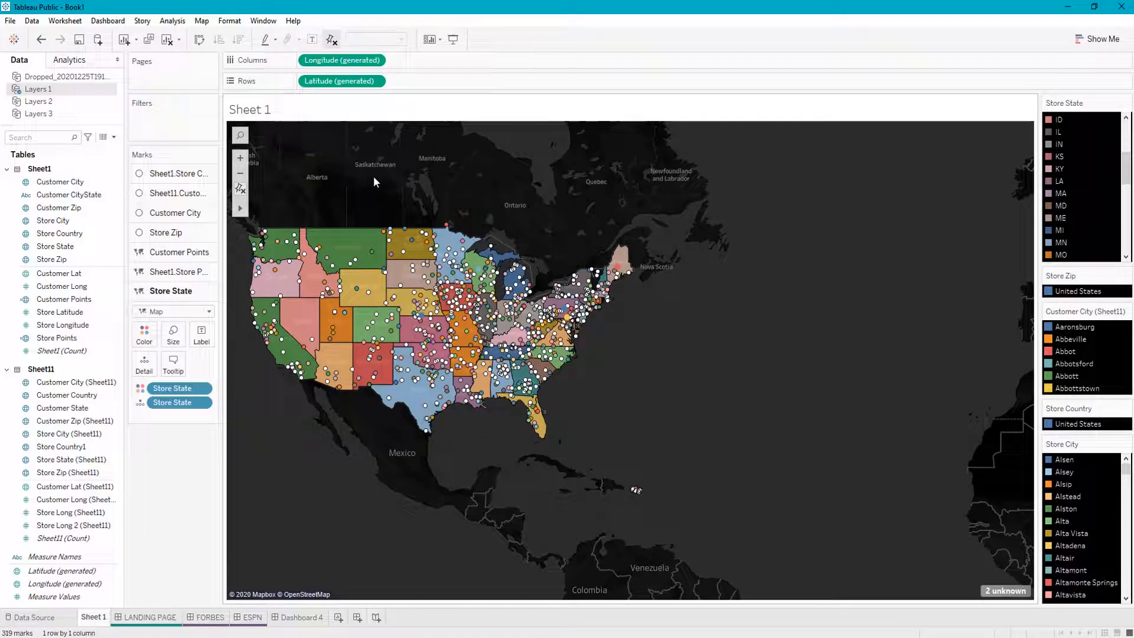
pyautogui.moveTo(362, 242)
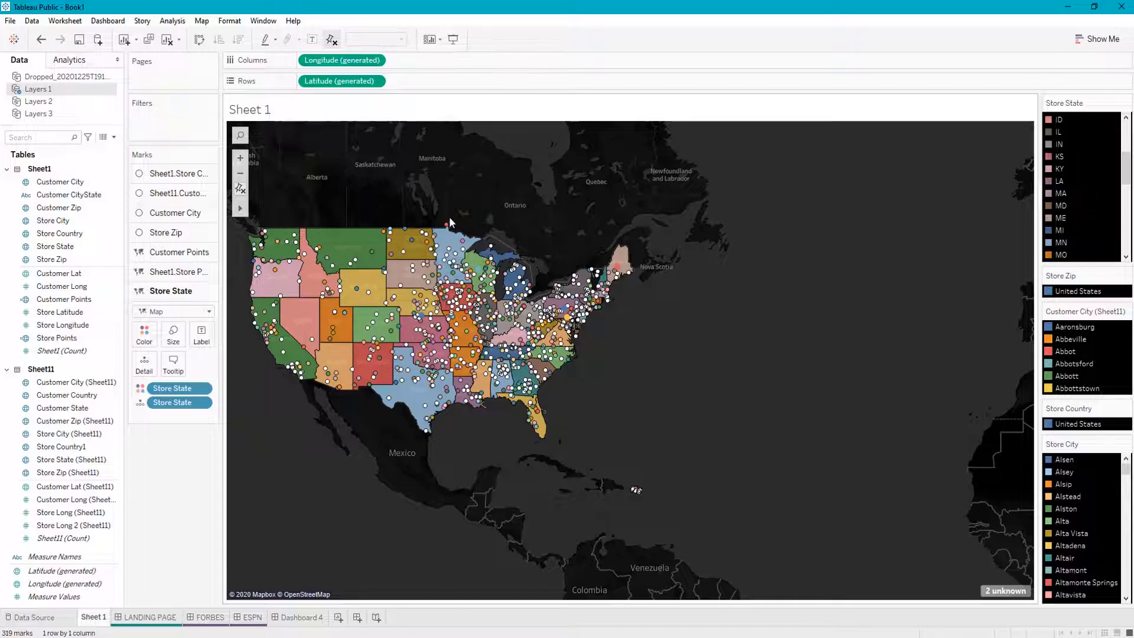
pyautogui.moveTo(427, 219)
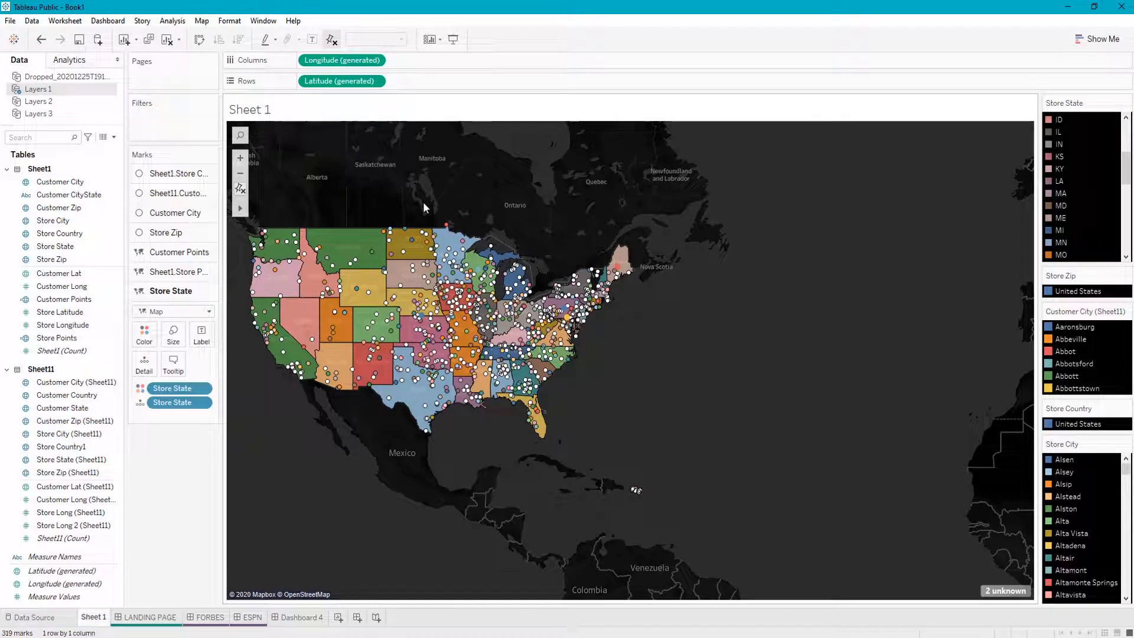
pyautogui.moveTo(431, 206)
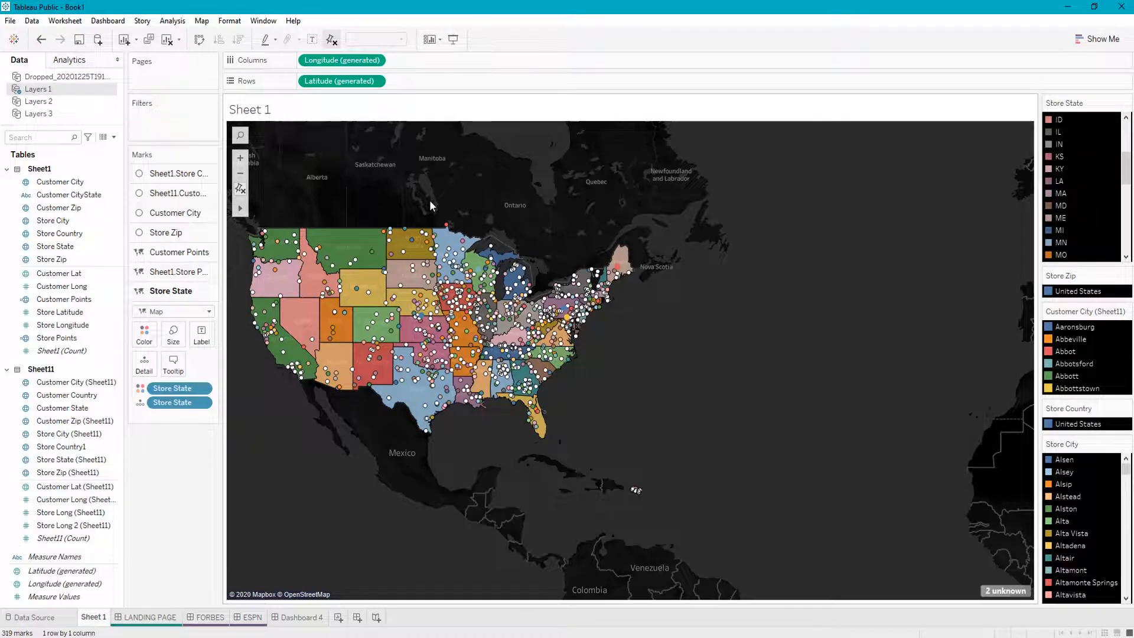
pyautogui.moveTo(549, 259)
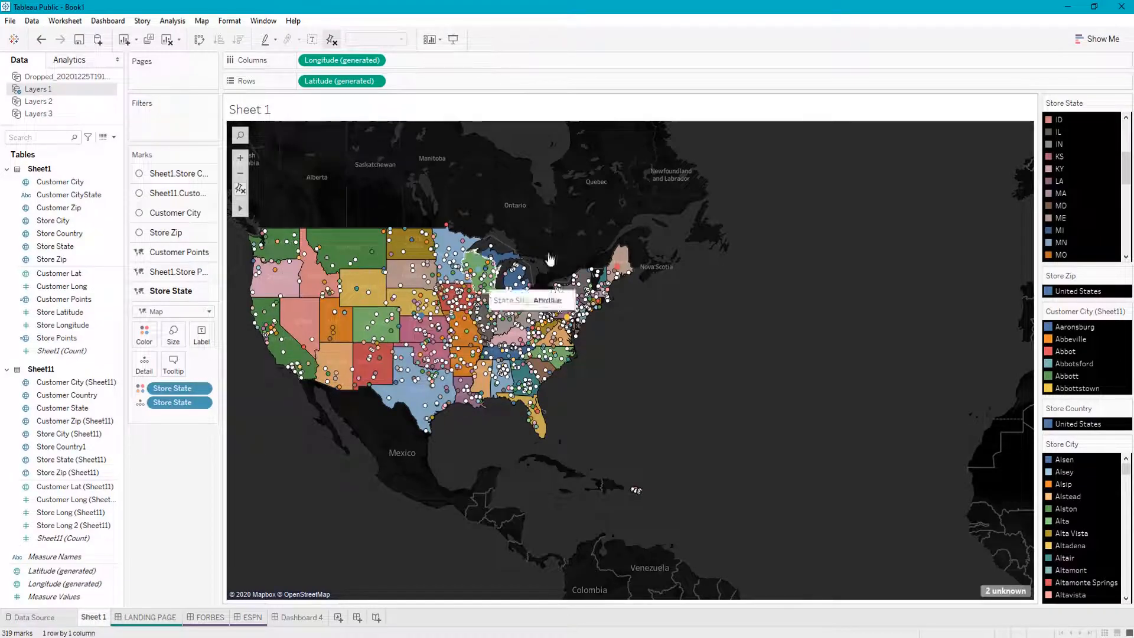
pyautogui.moveTo(694, 211)
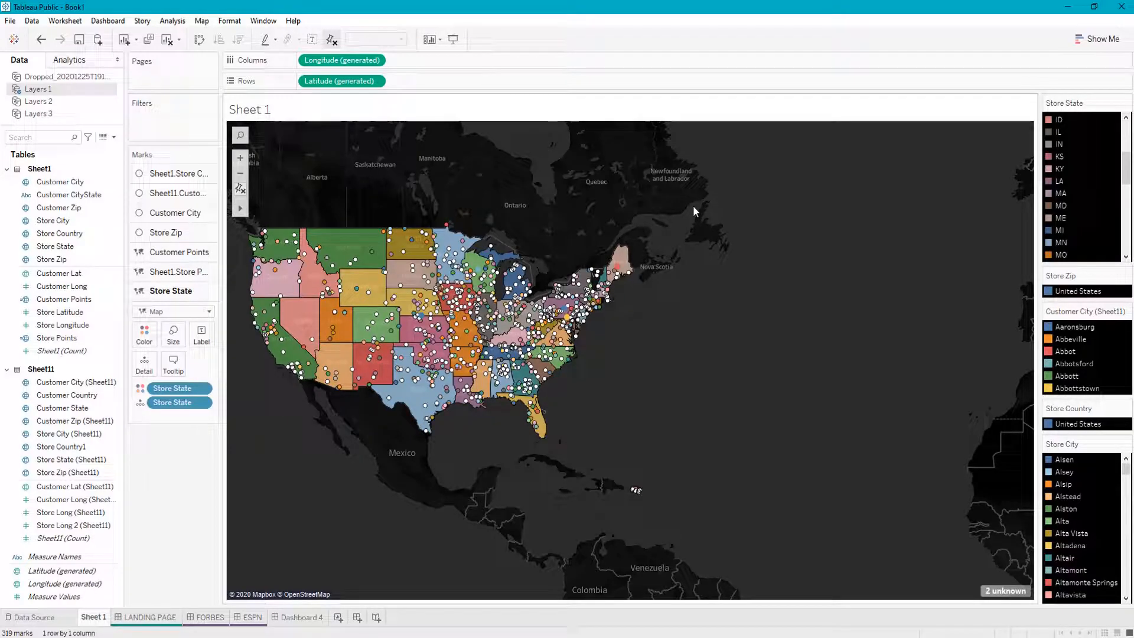